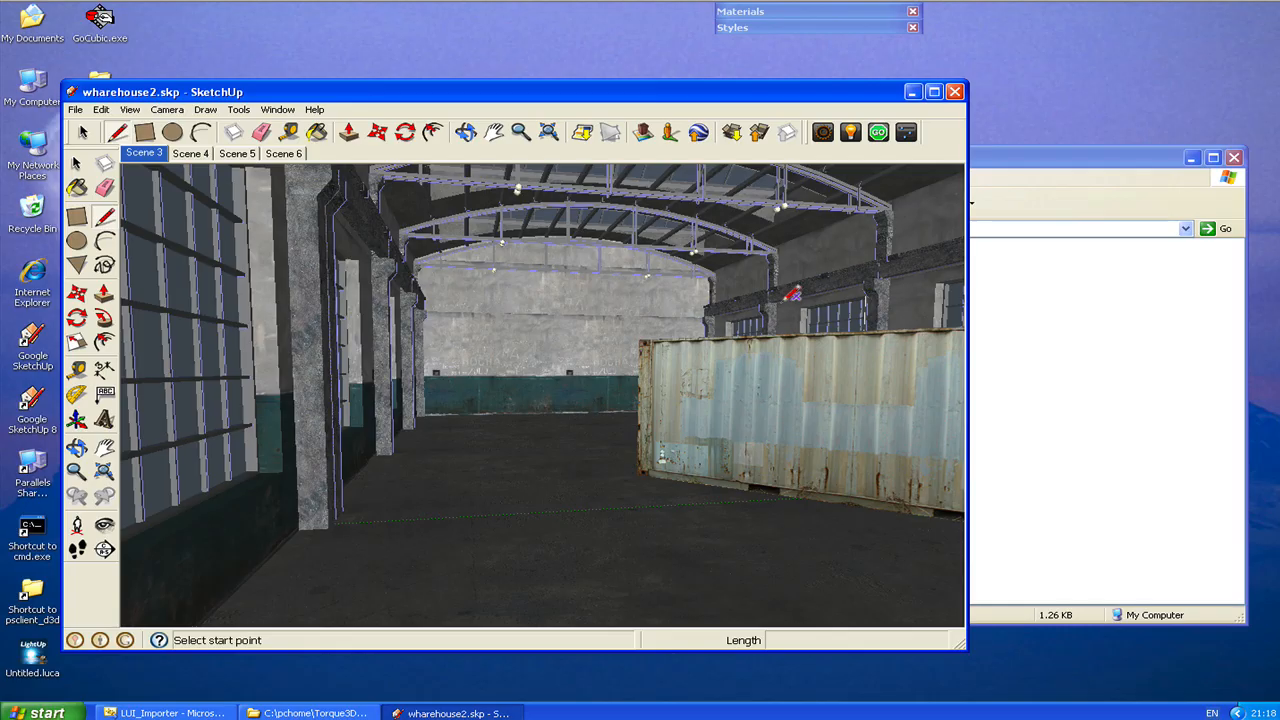
mouse_move(790, 295)
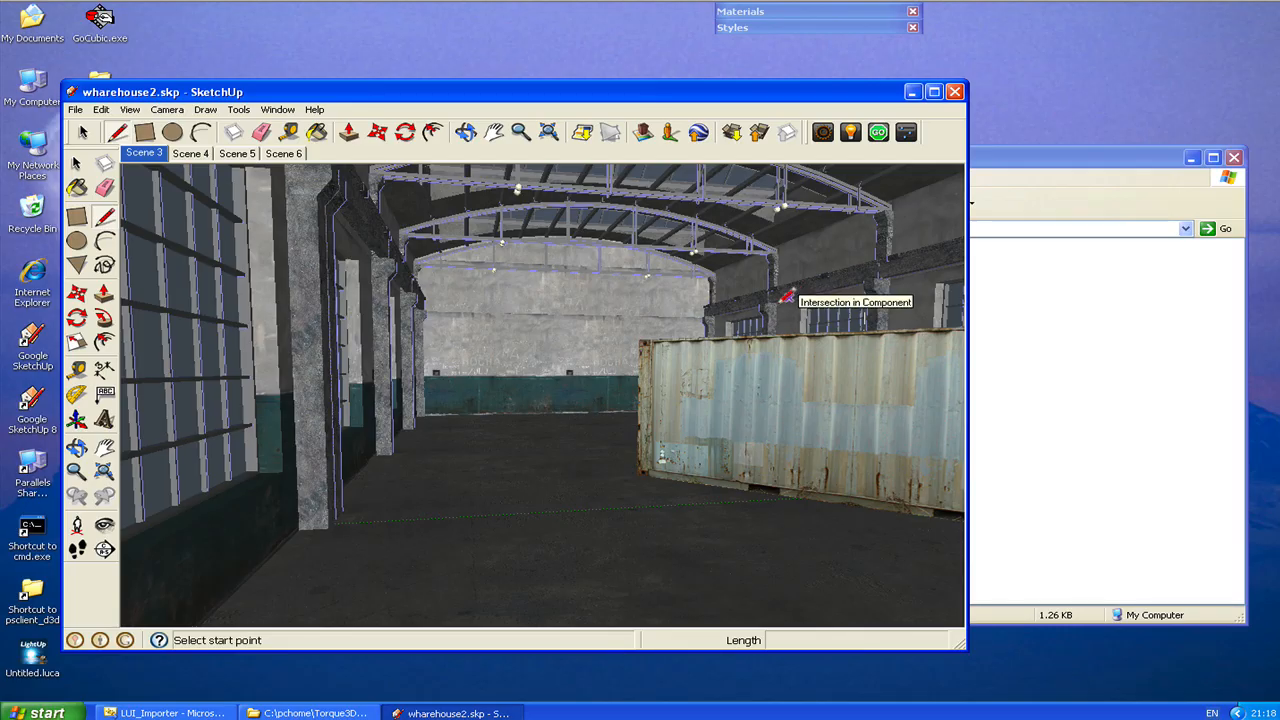
mouse_move(783, 292)
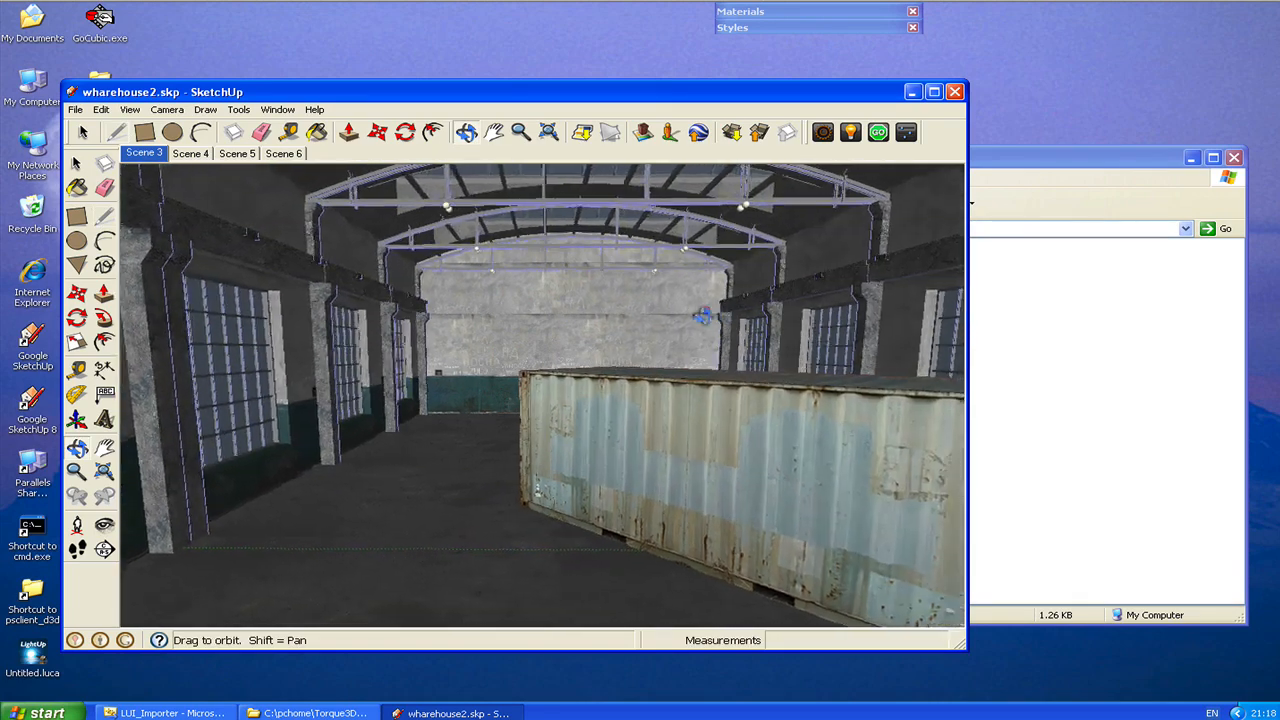
- Orbit the view to look down the warehouse toward the shipping container
left_click_drag(705, 315, 715, 320)
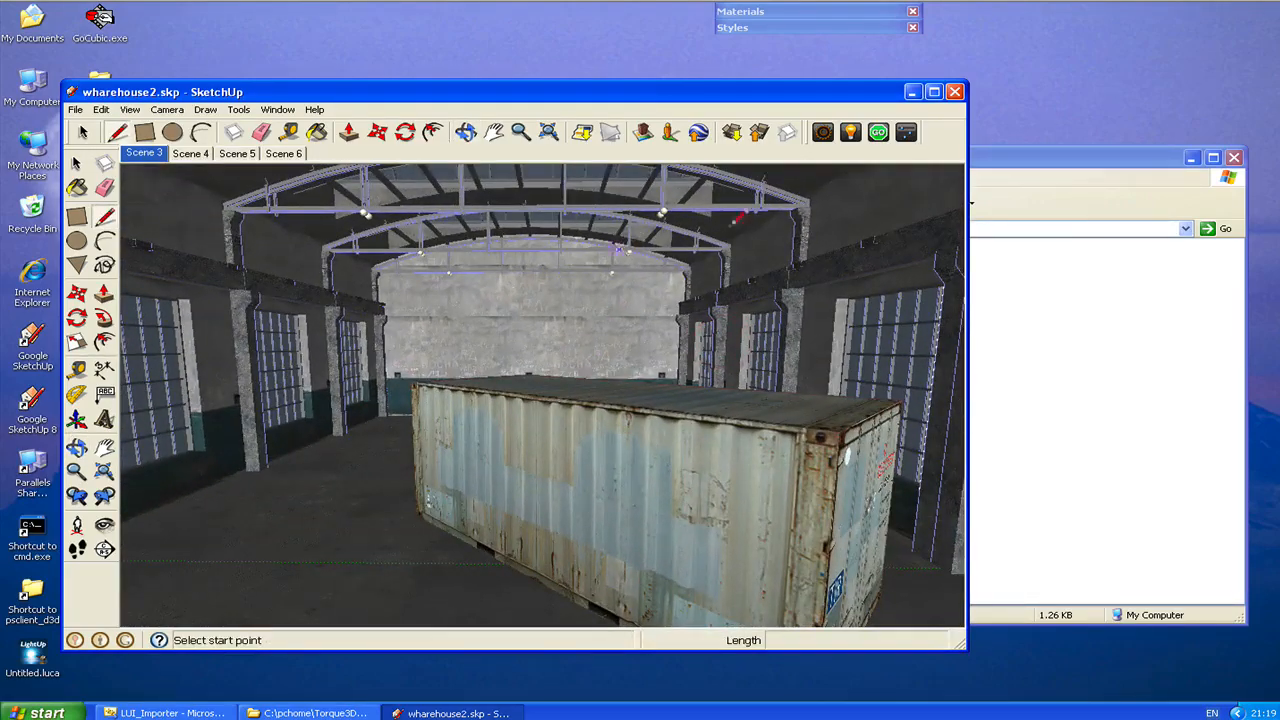
left_click(823, 131)
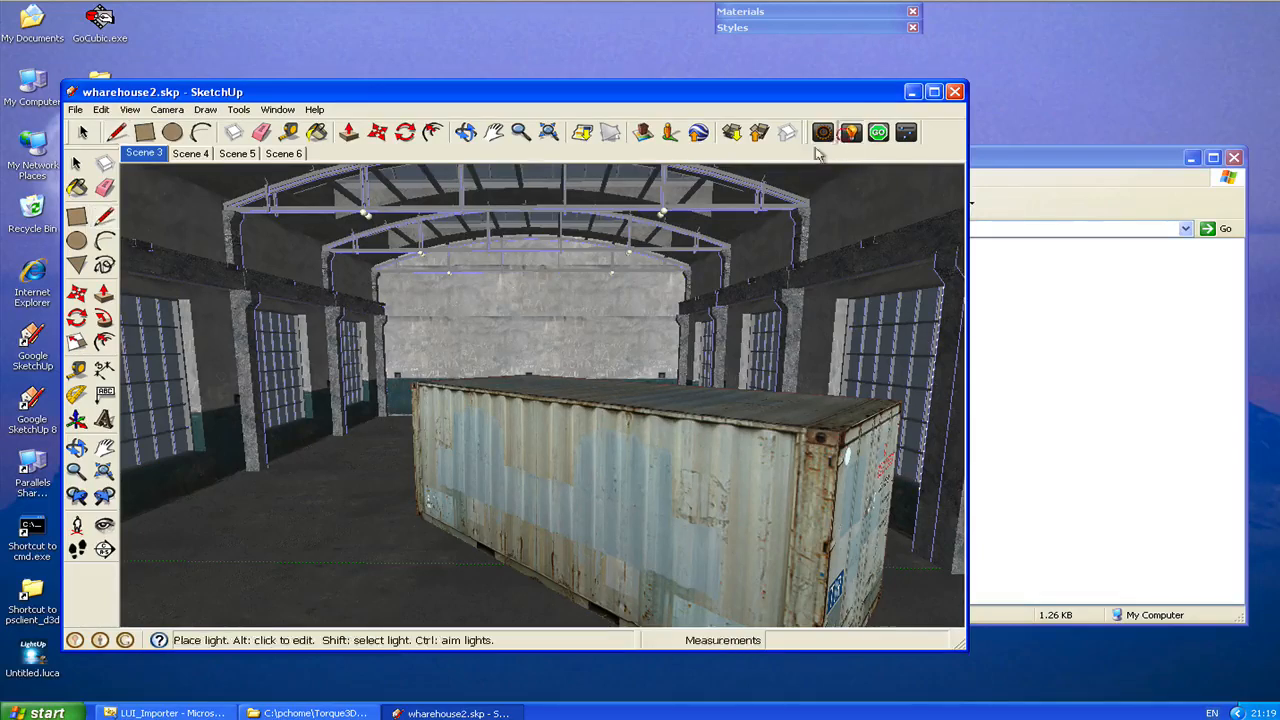
- Run LightUp lighting on the warehouse and open the LightUp adjustment panel
left_click(365, 220)
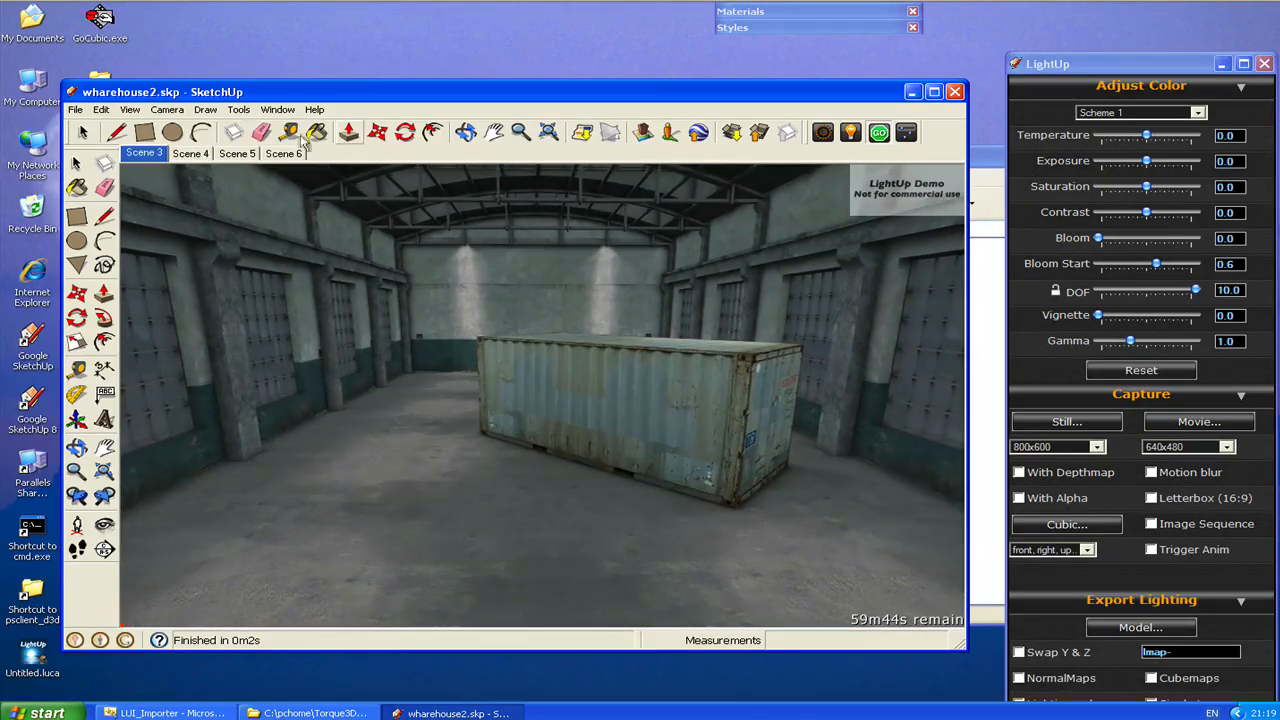
- Confirm Collada DAE is LightUp's default model format under Tools > LightUp
left_click(238, 109)
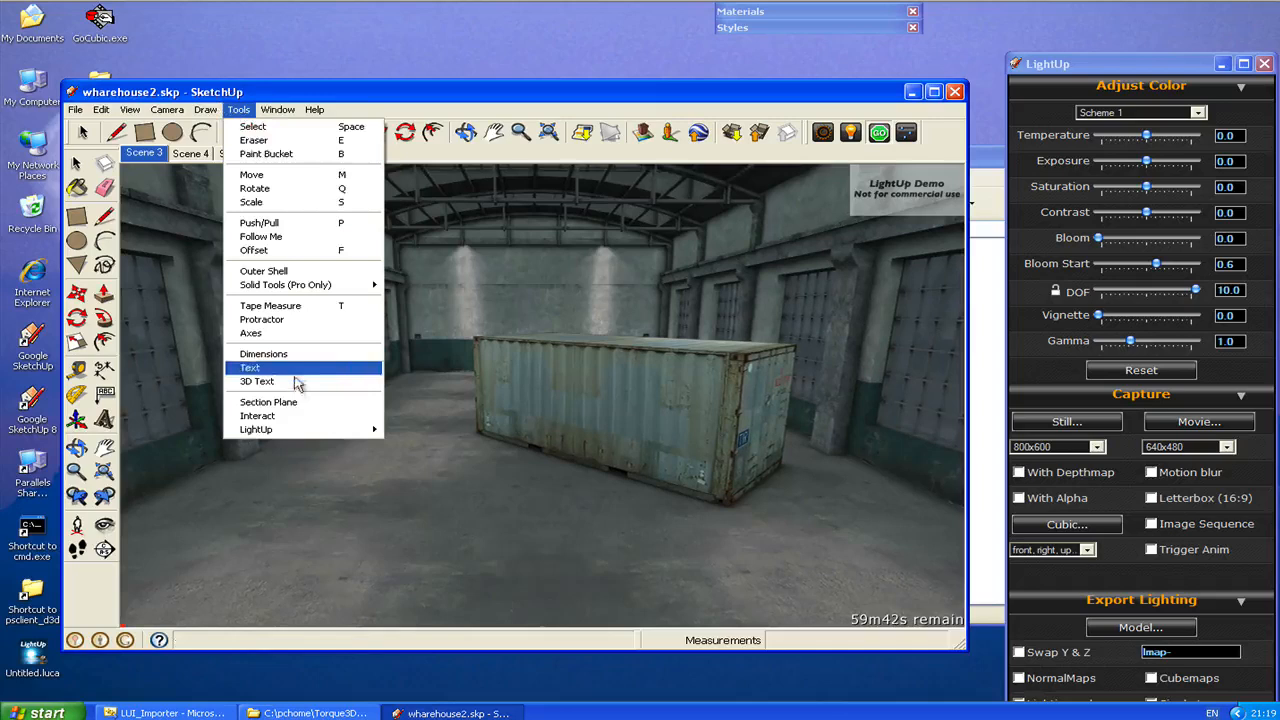
left_click(256, 429)
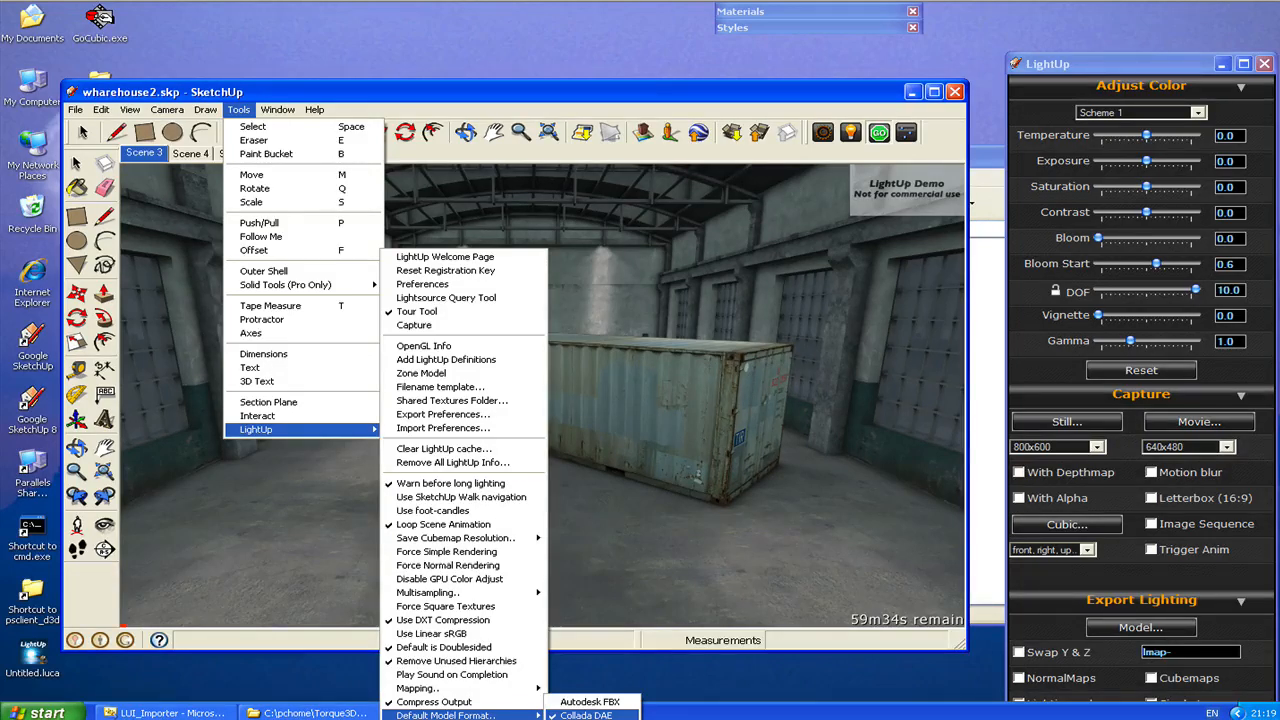
mouse_move(624, 548)
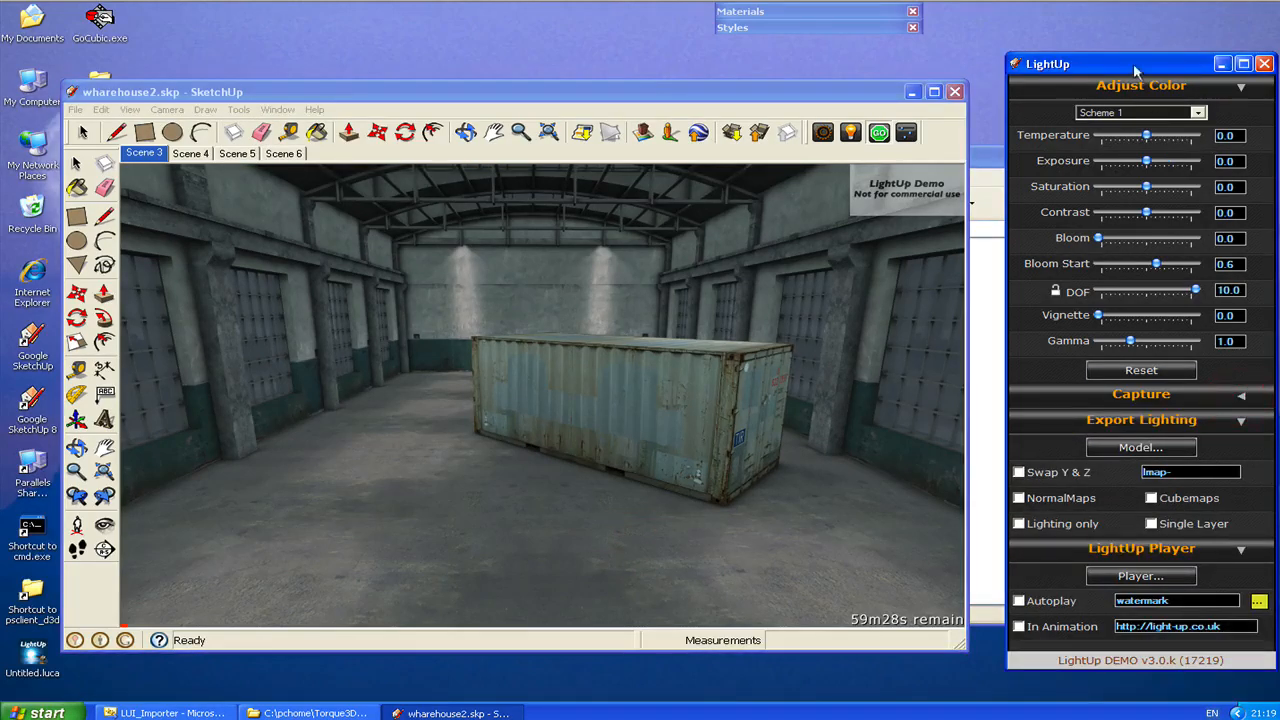
- Nudge the LightUp panel up-left and choose Export Lighting > Model
left_click_drag(1135, 64, 1110, 37)
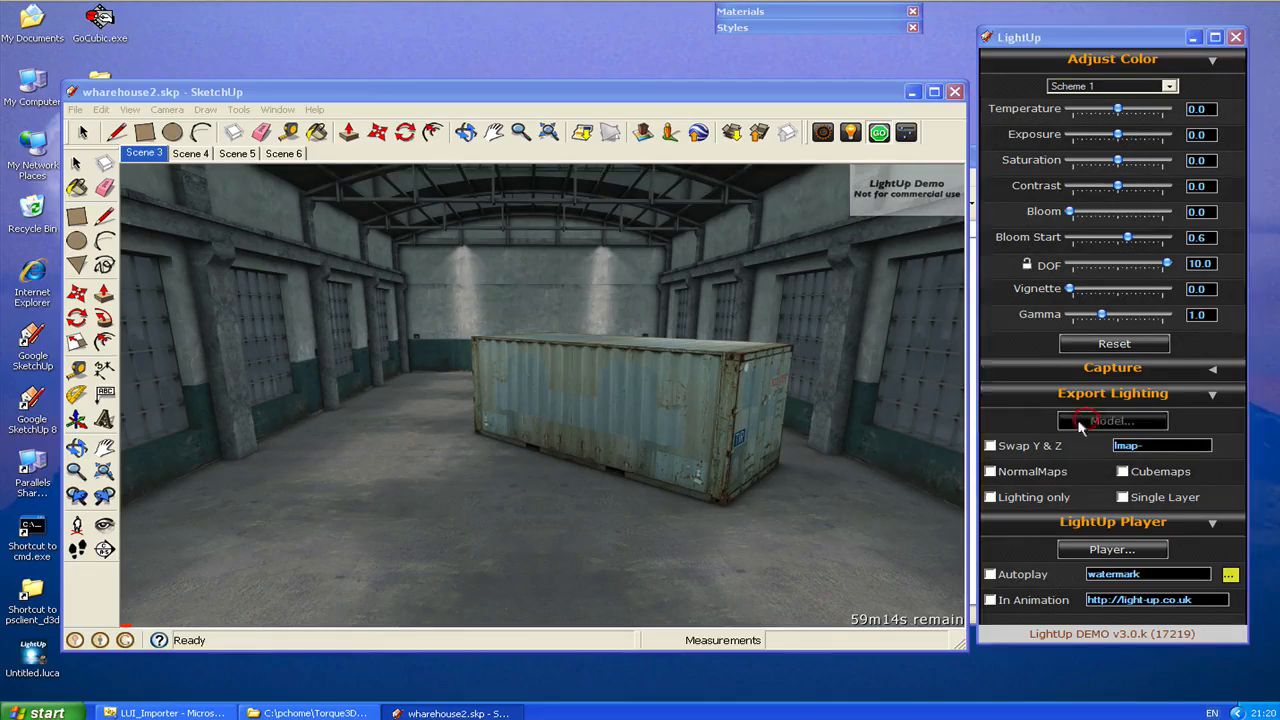
left_click(1112, 420)
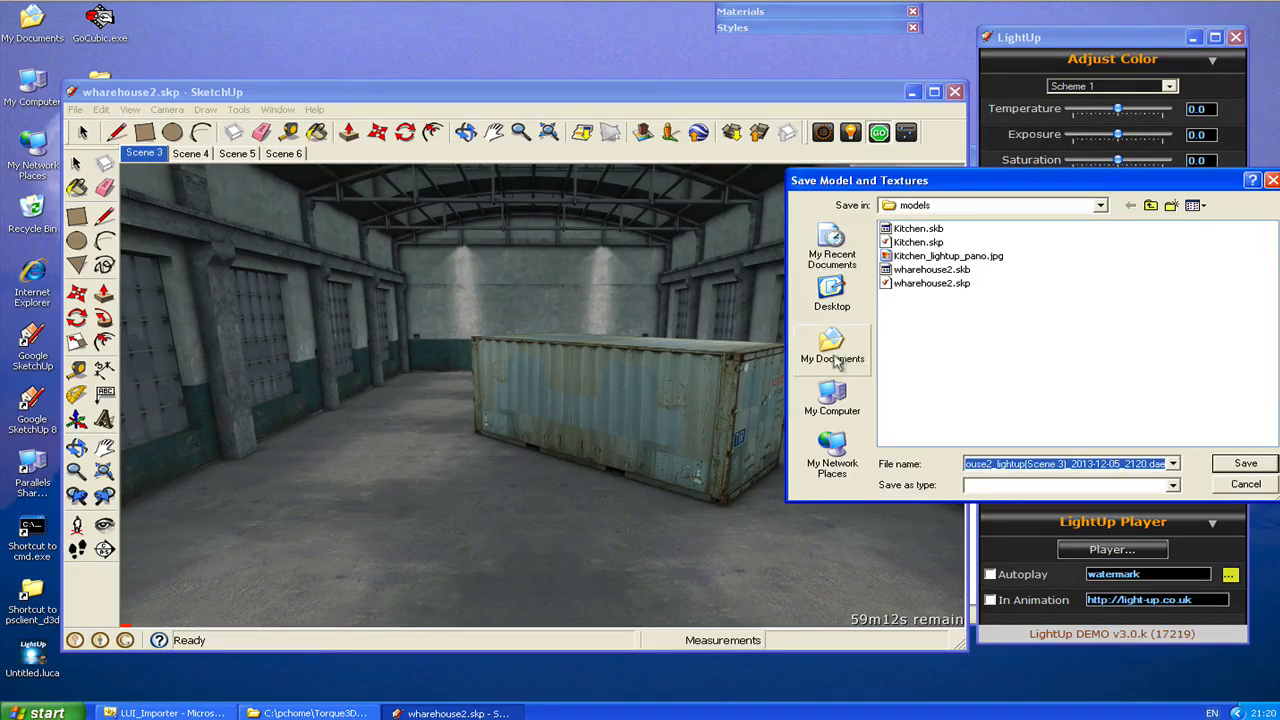
- Create a 'lightup' folder in game\art and save the model and textures there
left_click(832, 400)
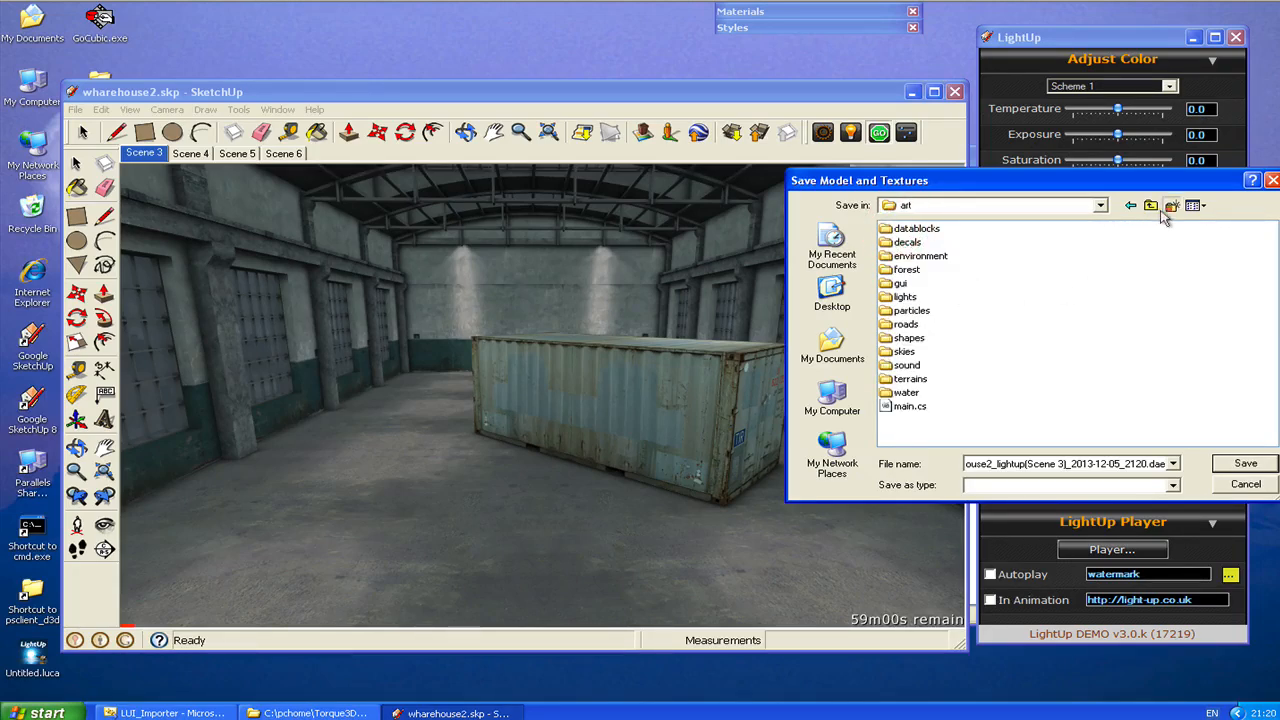
left_click(1171, 205)
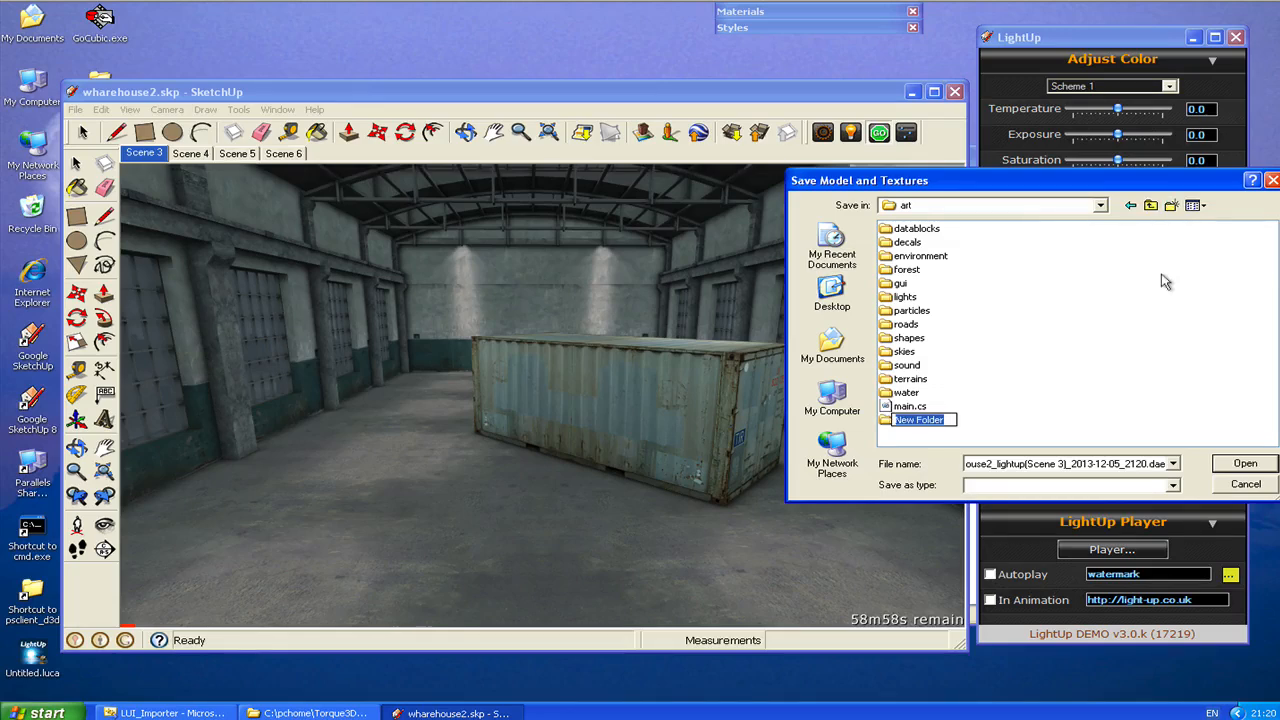
type("lightup")
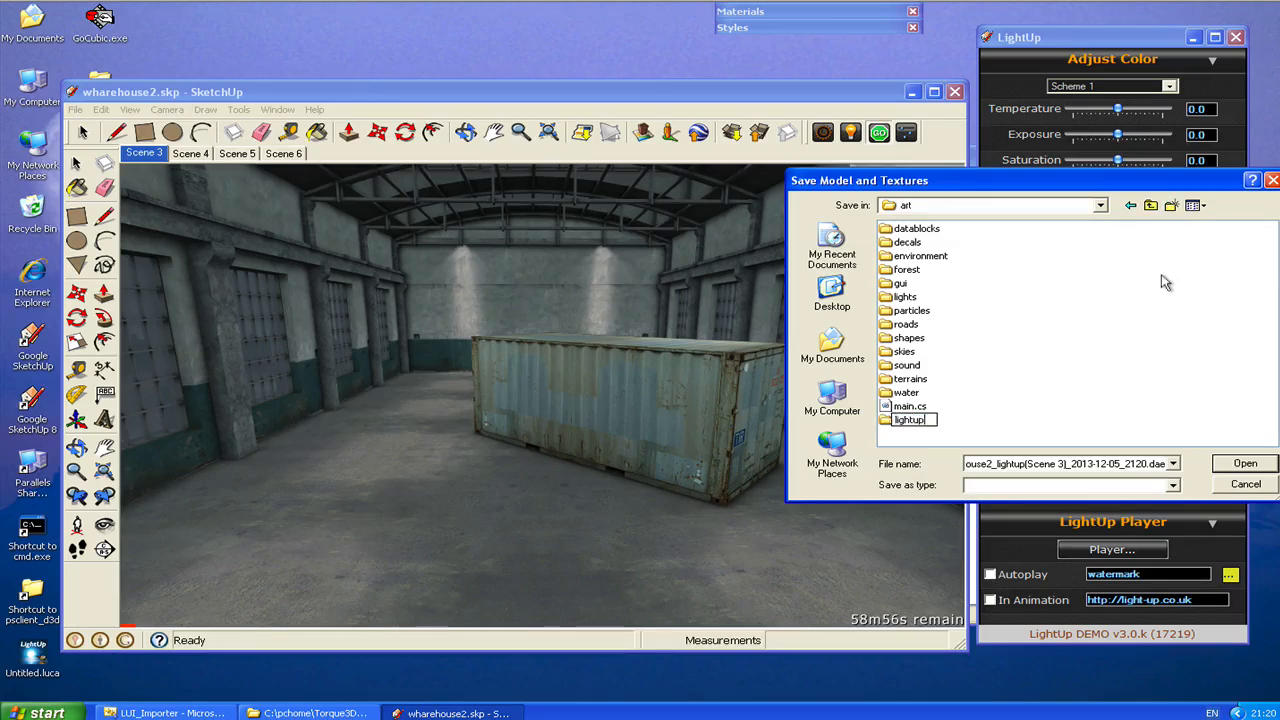
left_click(908, 419)
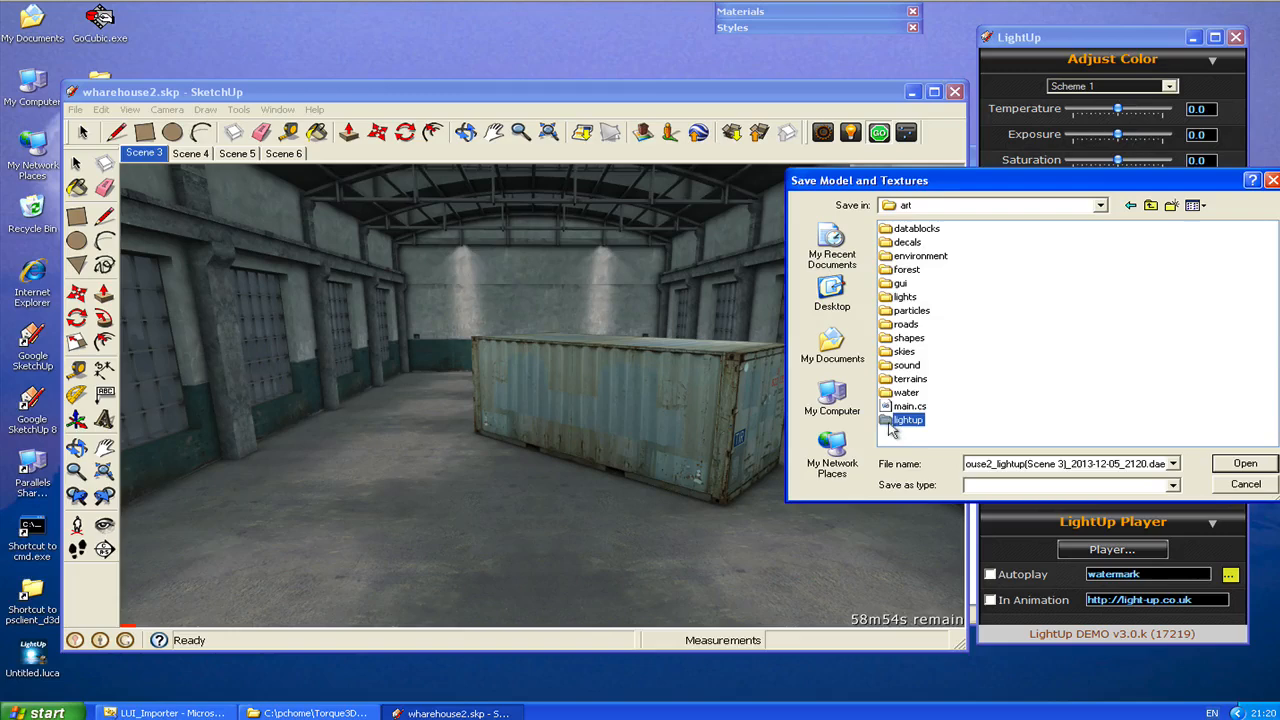
double_click(908, 419)
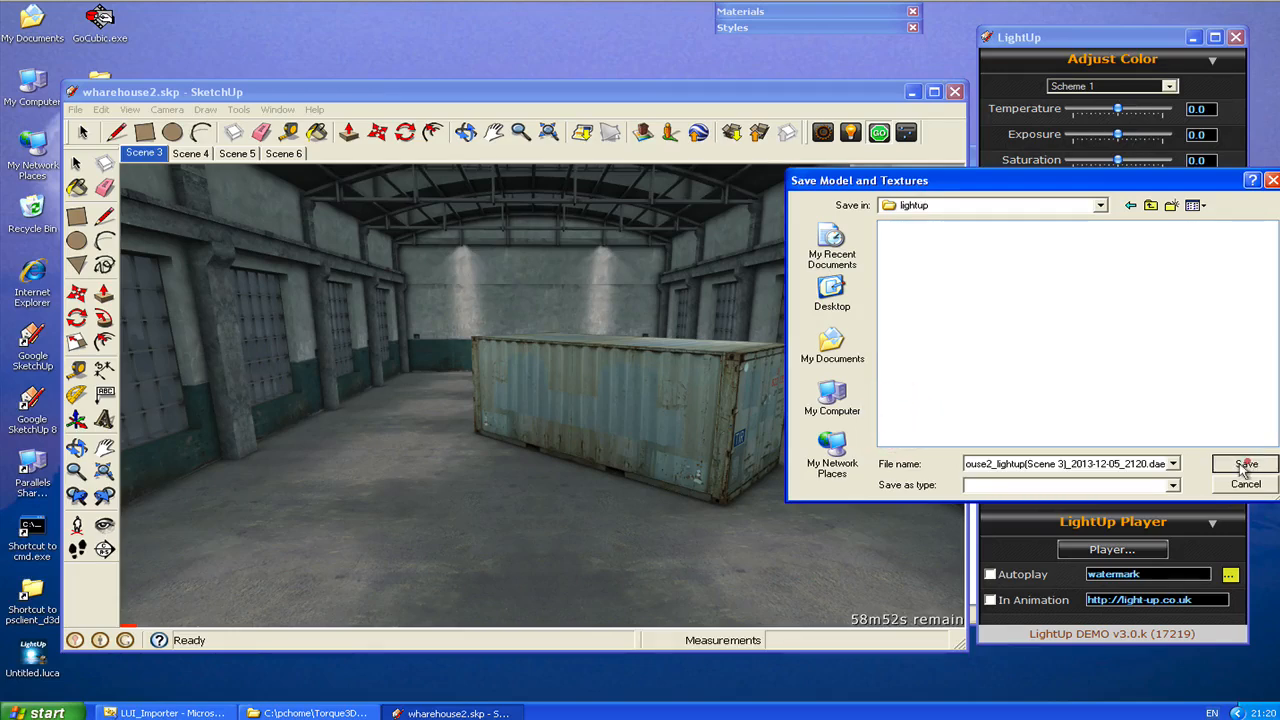
left_click(1245, 463)
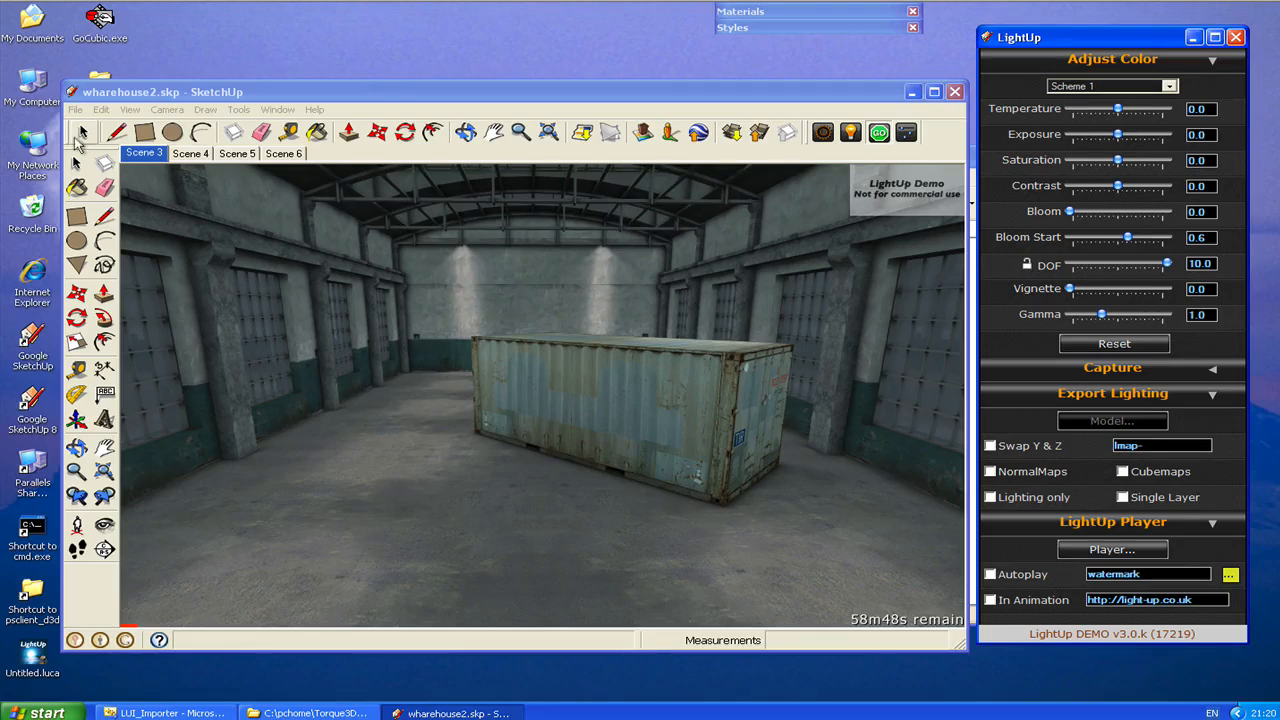
- Browse Explorer into LUI_Importer\game and launch LUI_Importer.exe
left_click(310, 713)
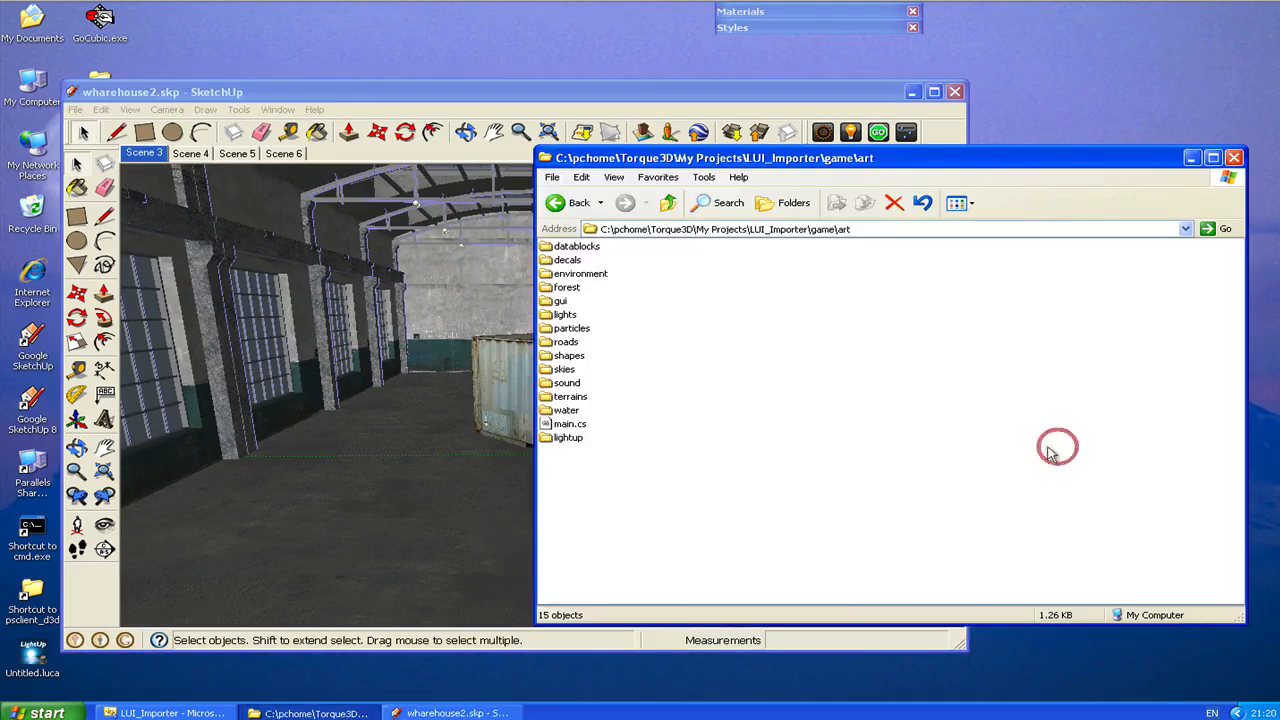
mouse_move(765, 502)
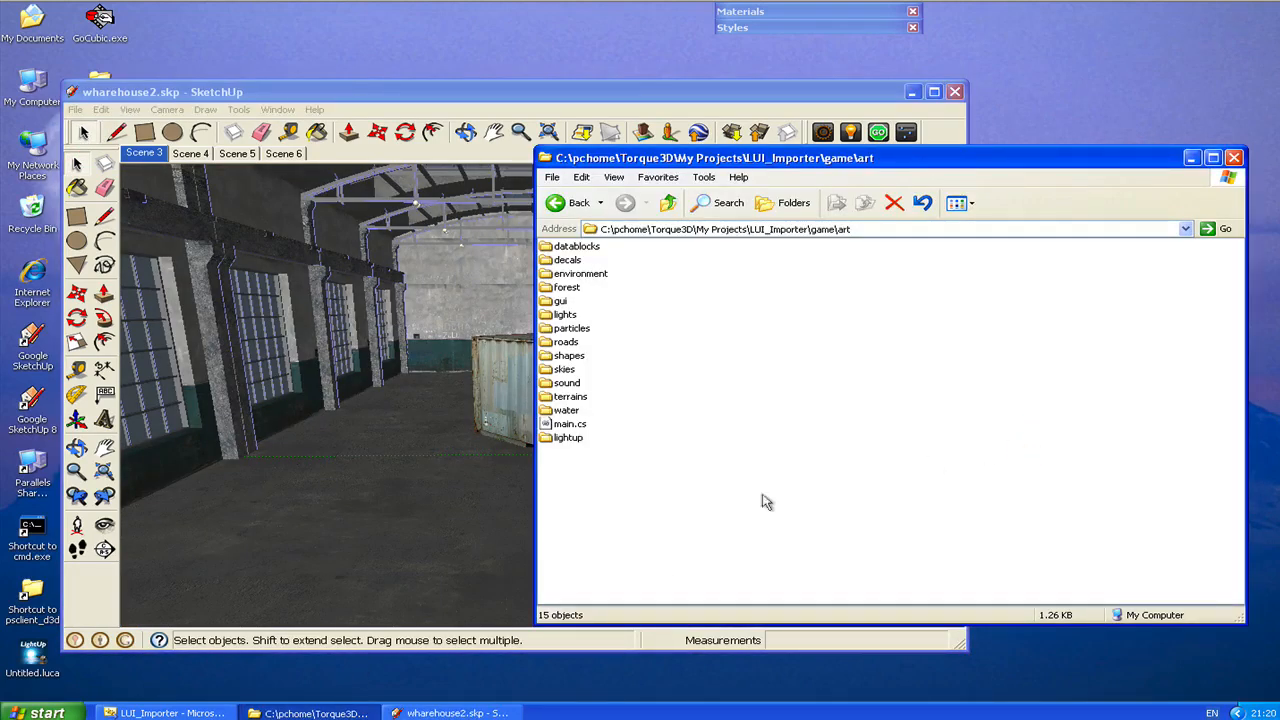
left_click(668, 202)
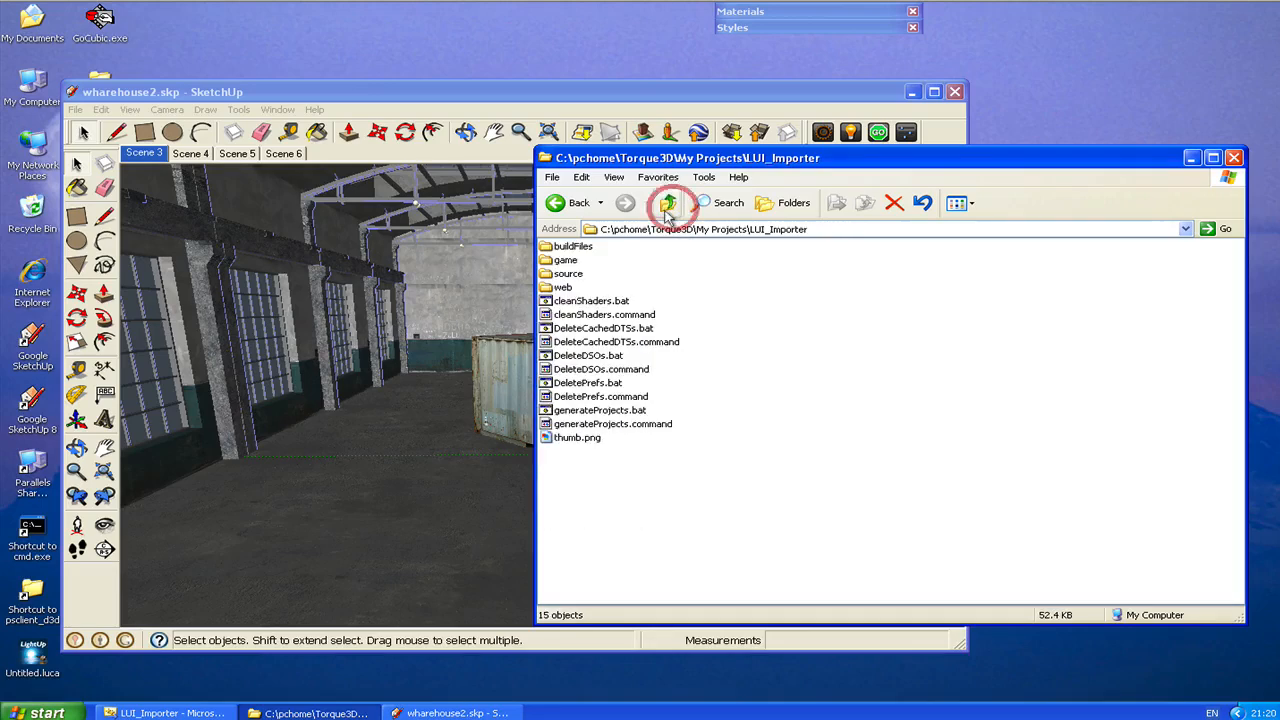
left_click(668, 203)
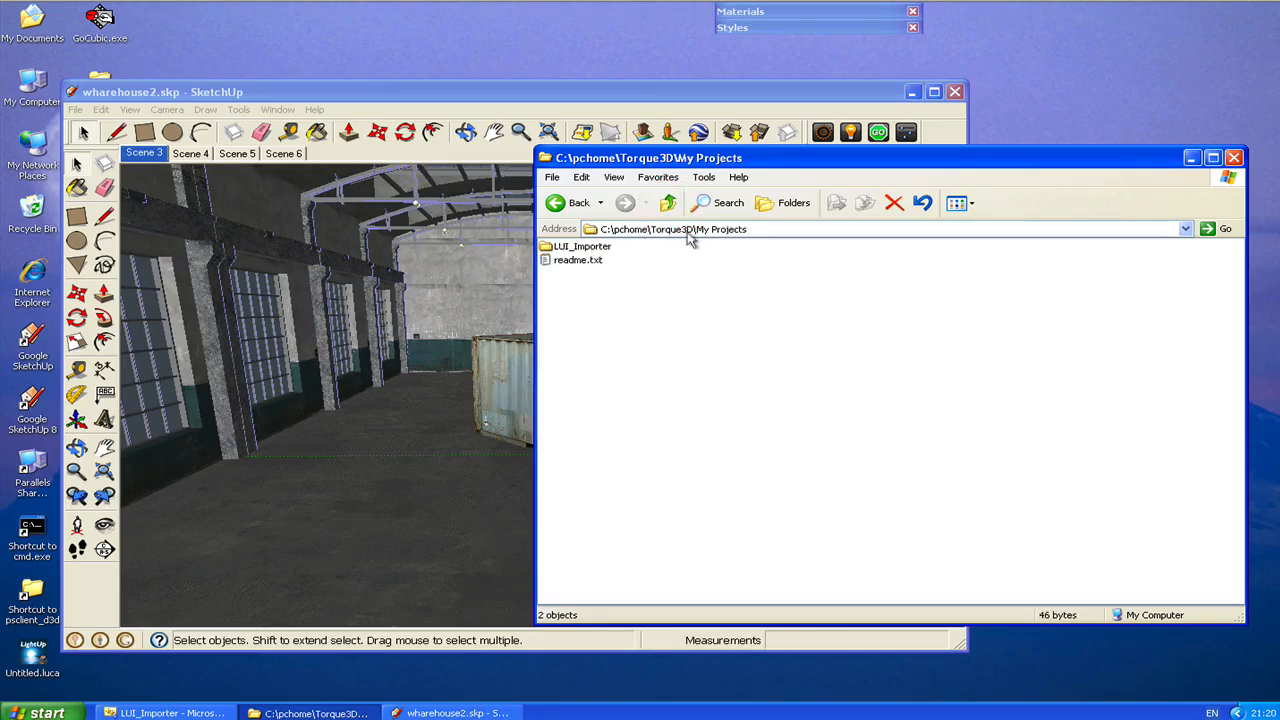
double_click(583, 246)
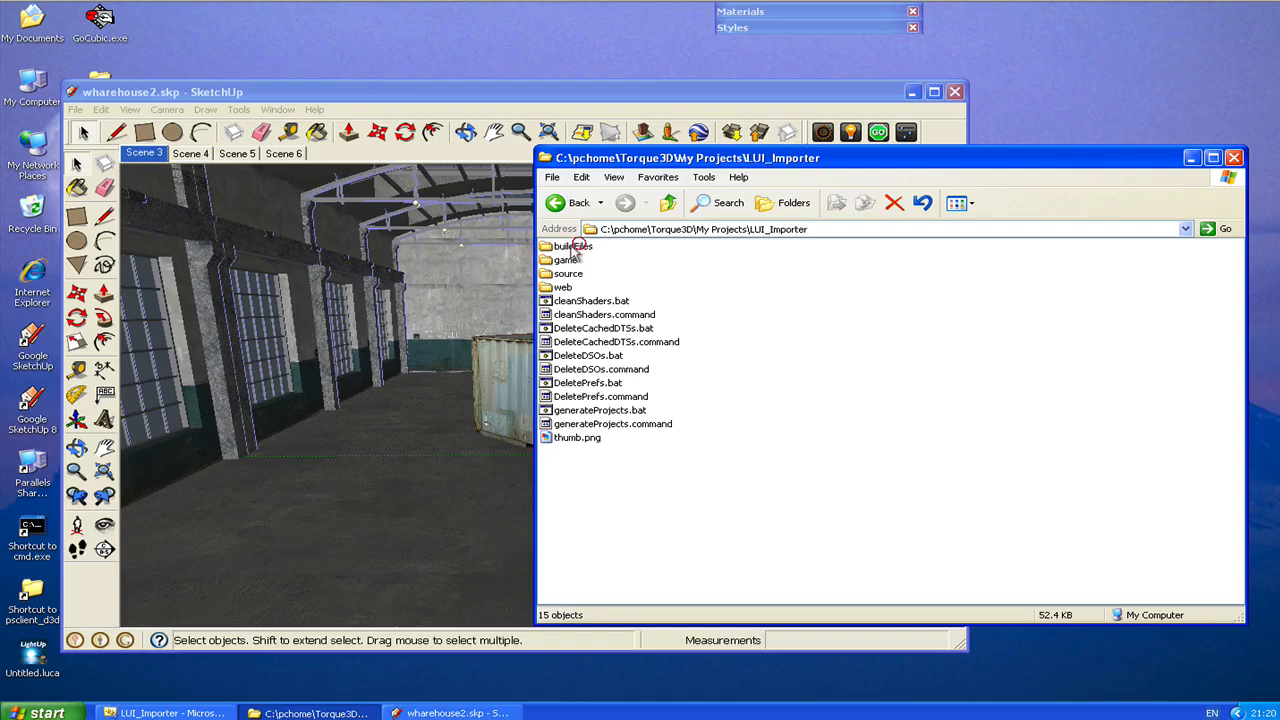
left_click(666, 203)
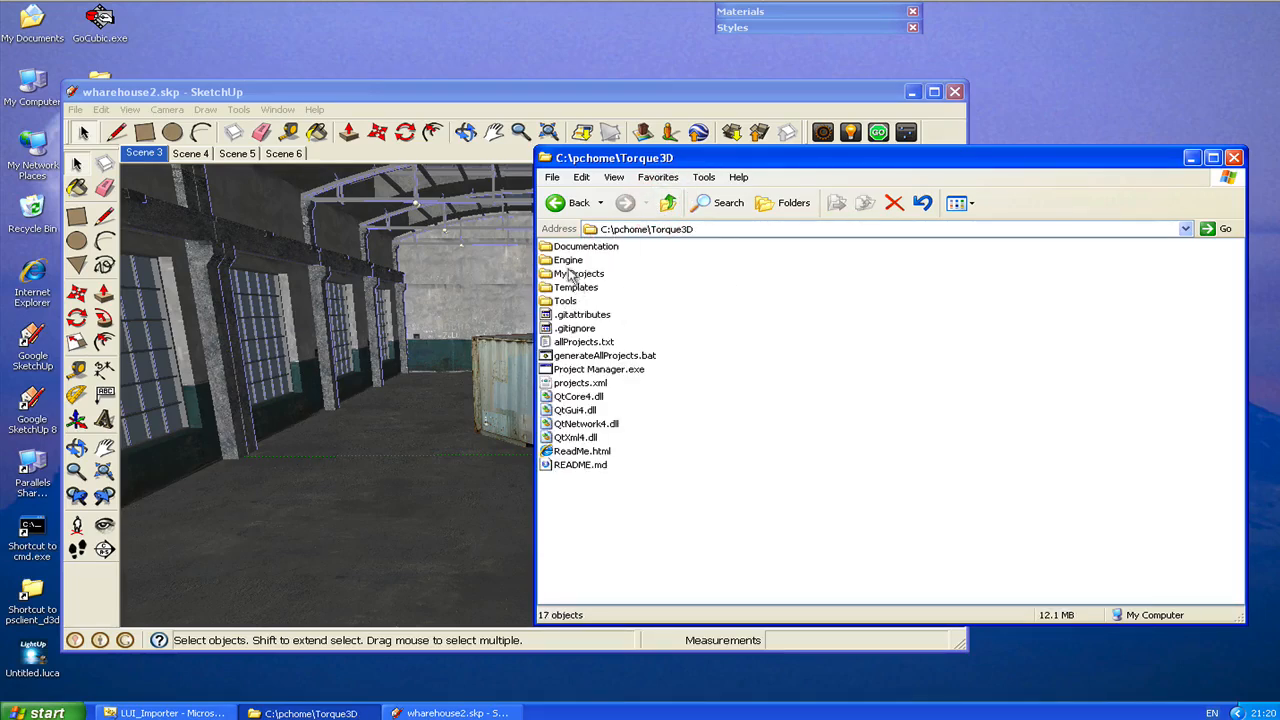
double_click(577, 273)
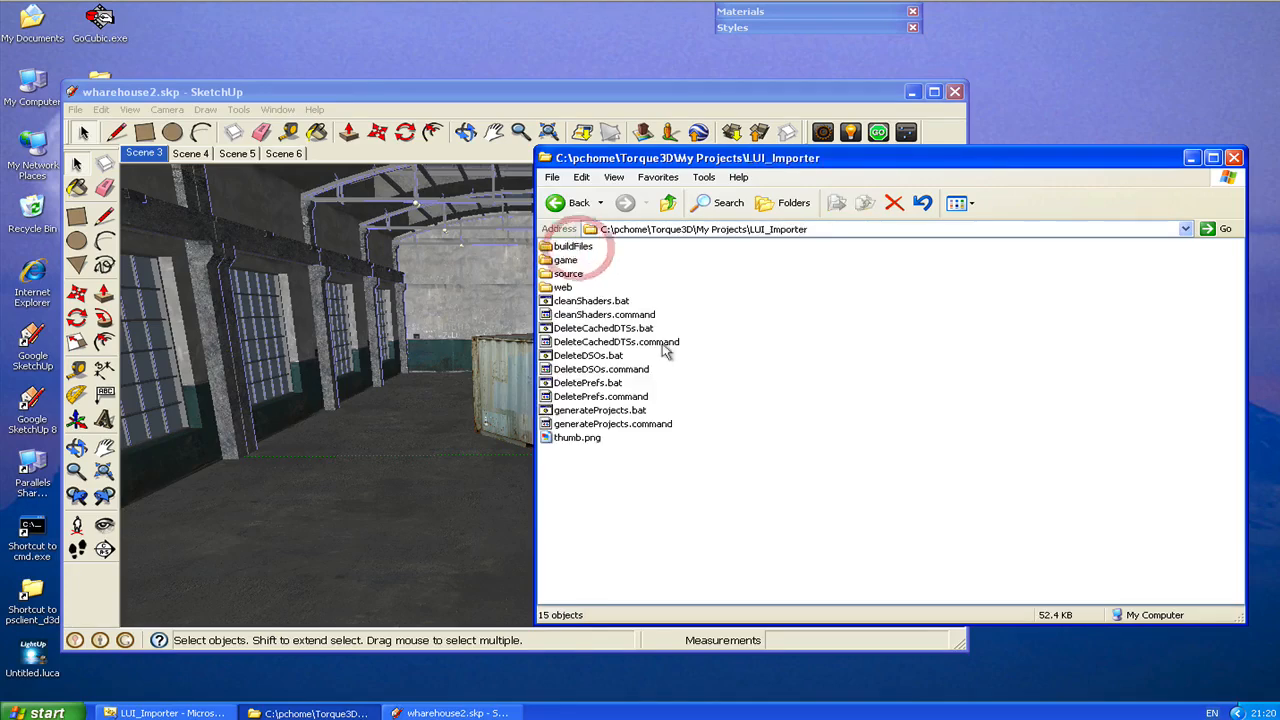
double_click(566, 260)
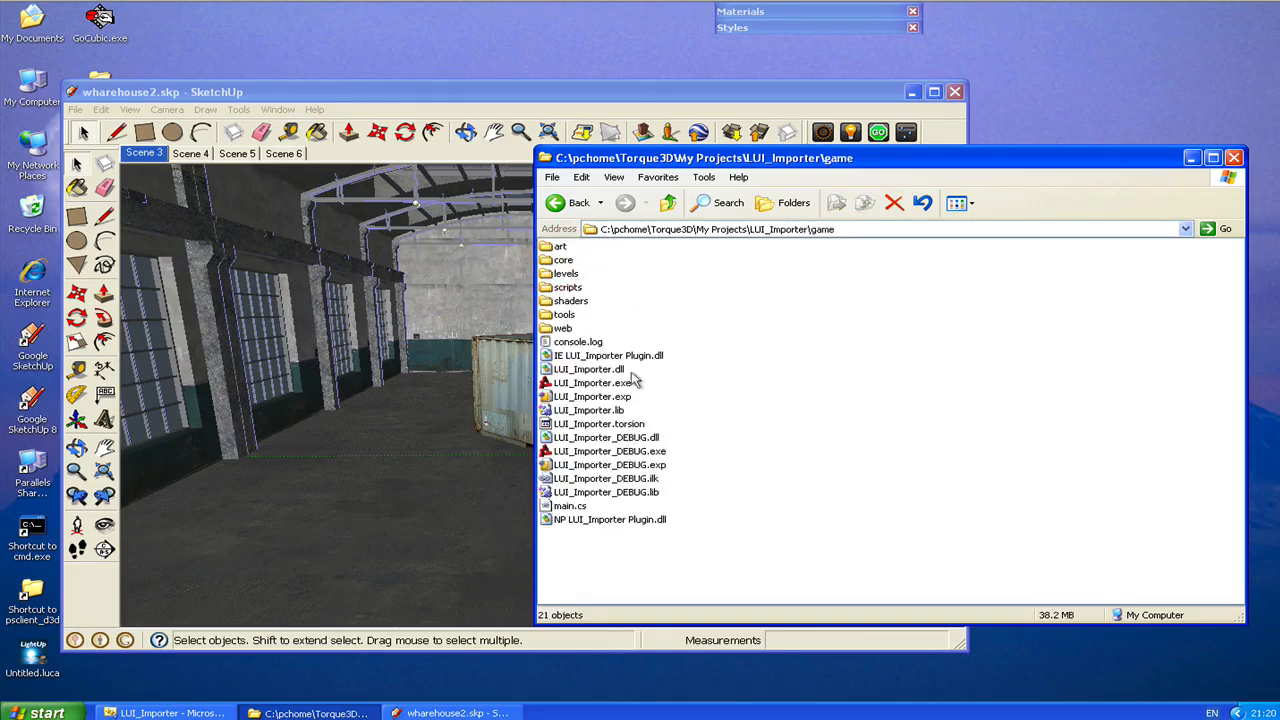
mouse_move(605, 396)
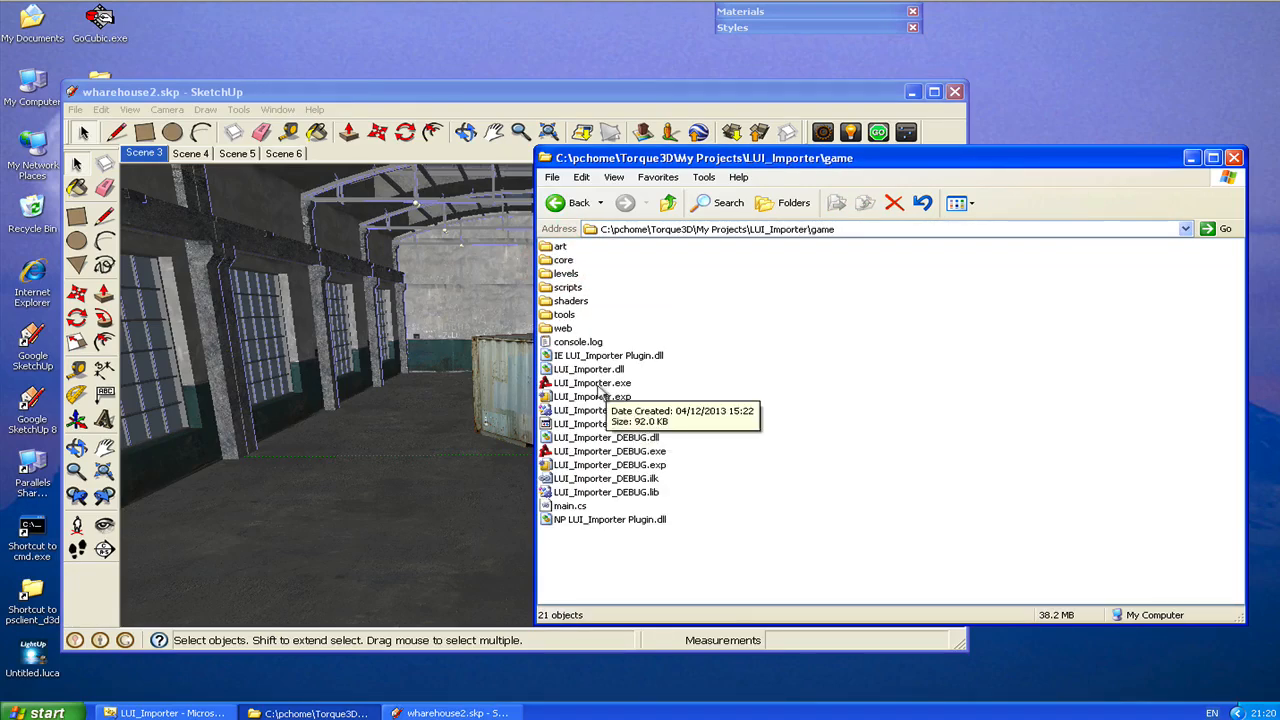
double_click(592, 382)
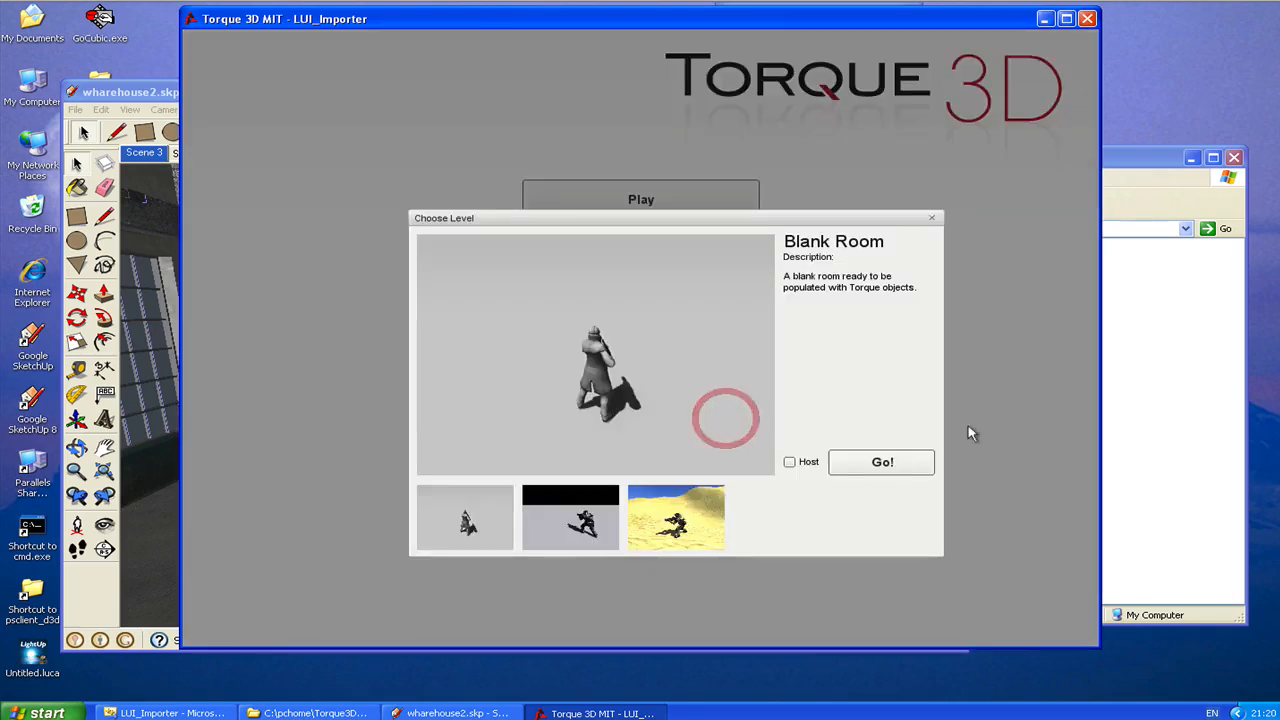
- Load Blank Room and open the art/lightup warehouse .dae from the Shape Editor Library
left_click(881, 461)
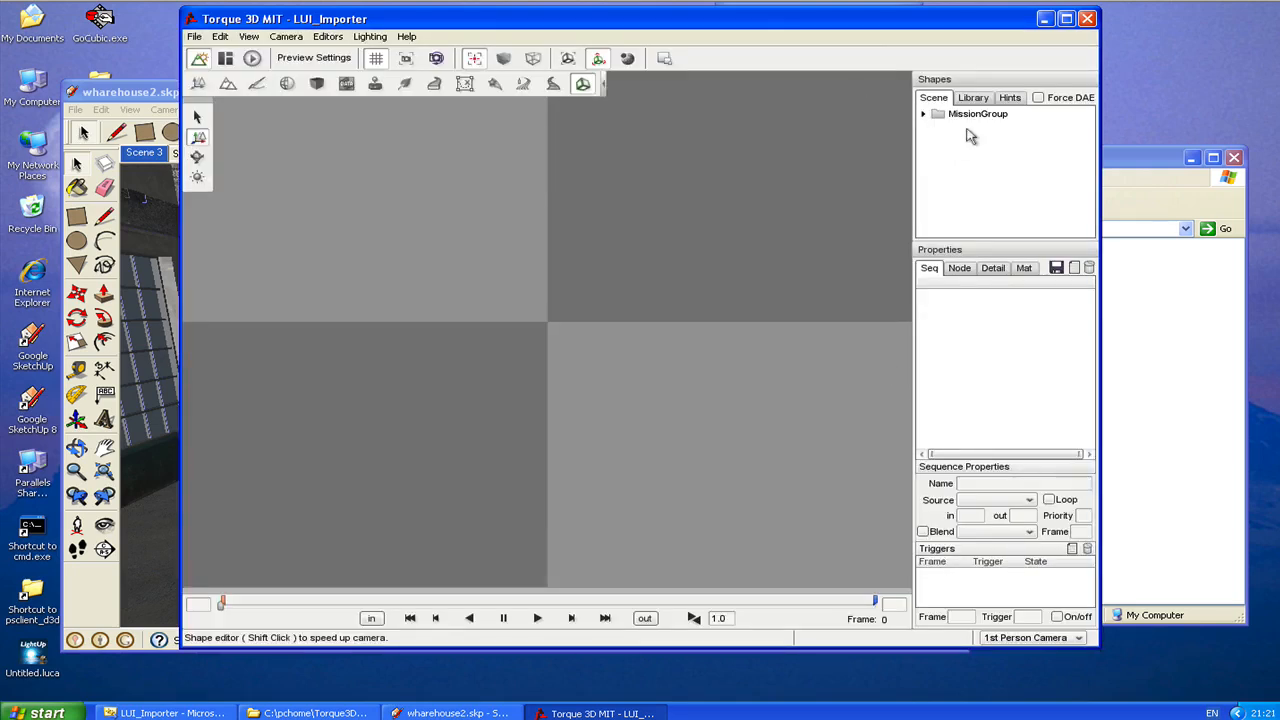
left_click(972, 97)
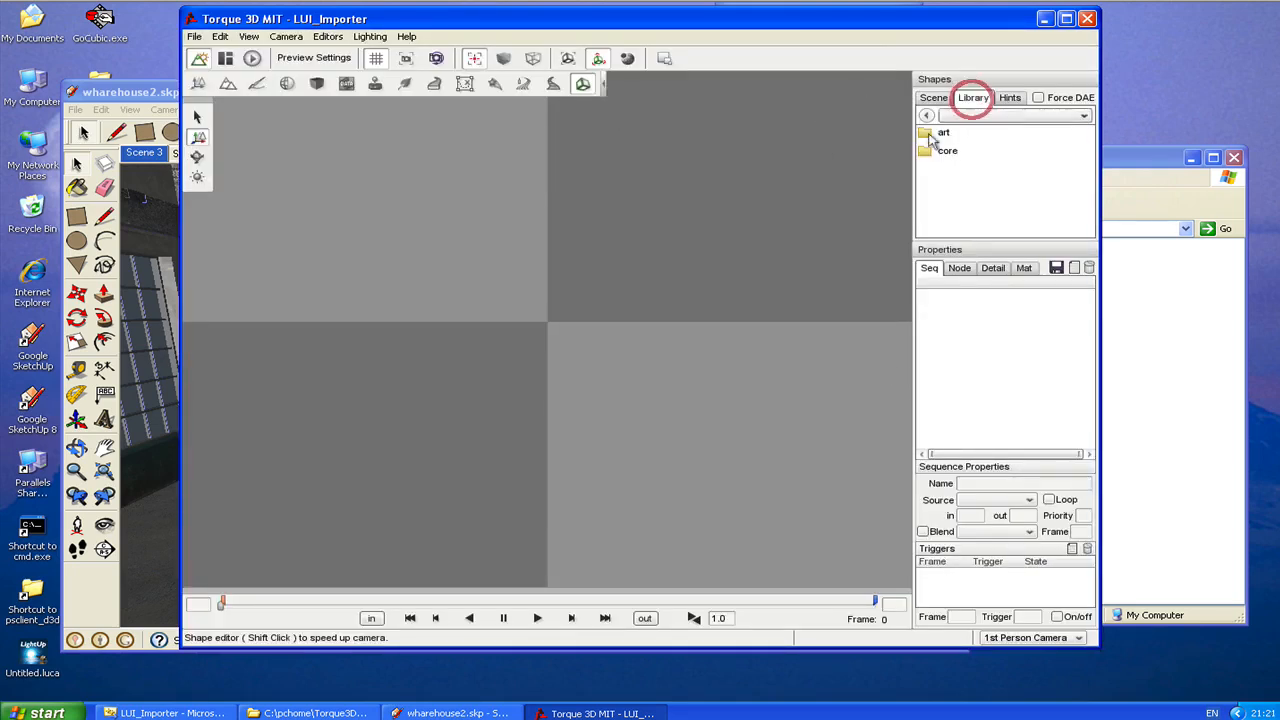
double_click(943, 132)
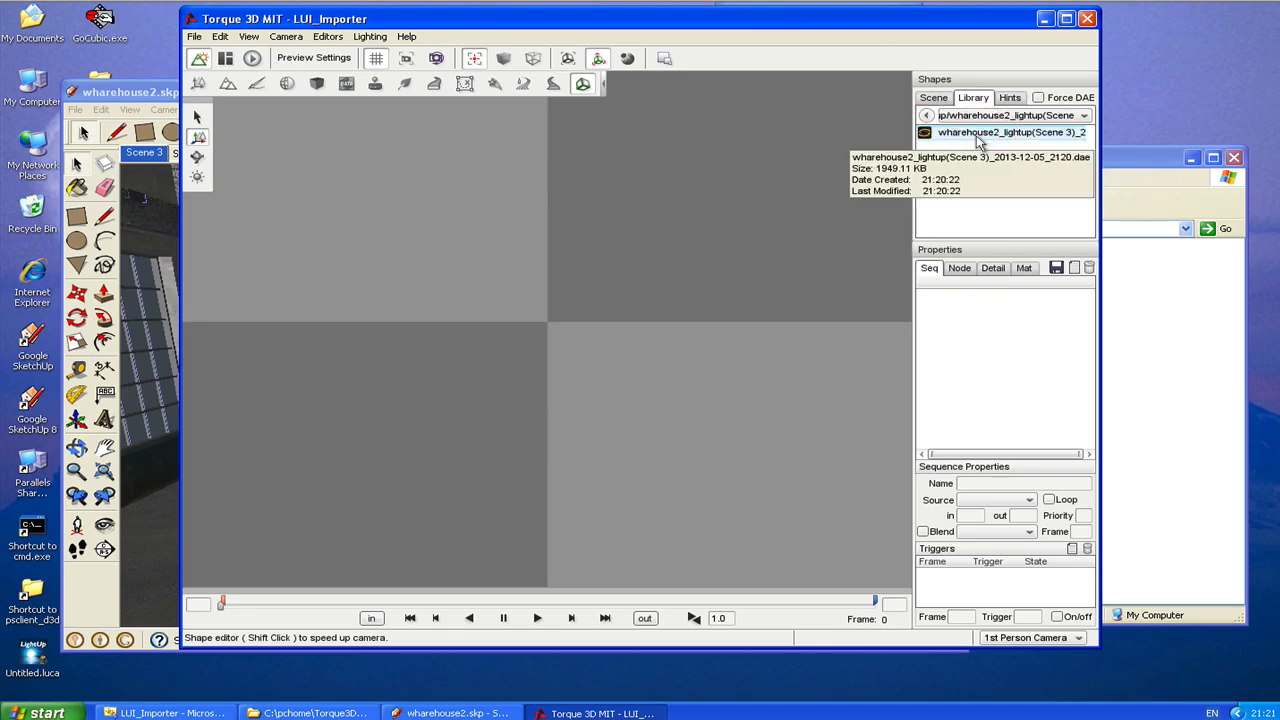
double_click(1011, 132)
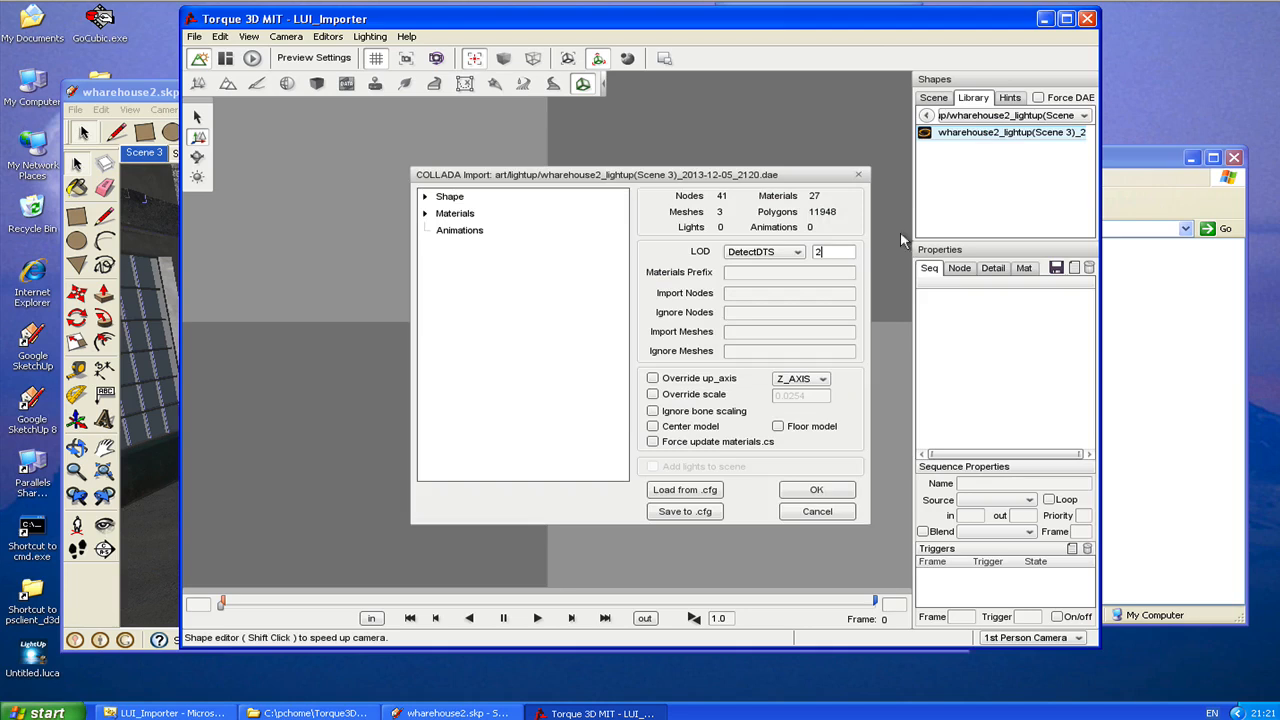
- Accept the COLLADA Import settings to load the warehouse into the Shape Editor
left_click(816, 489)
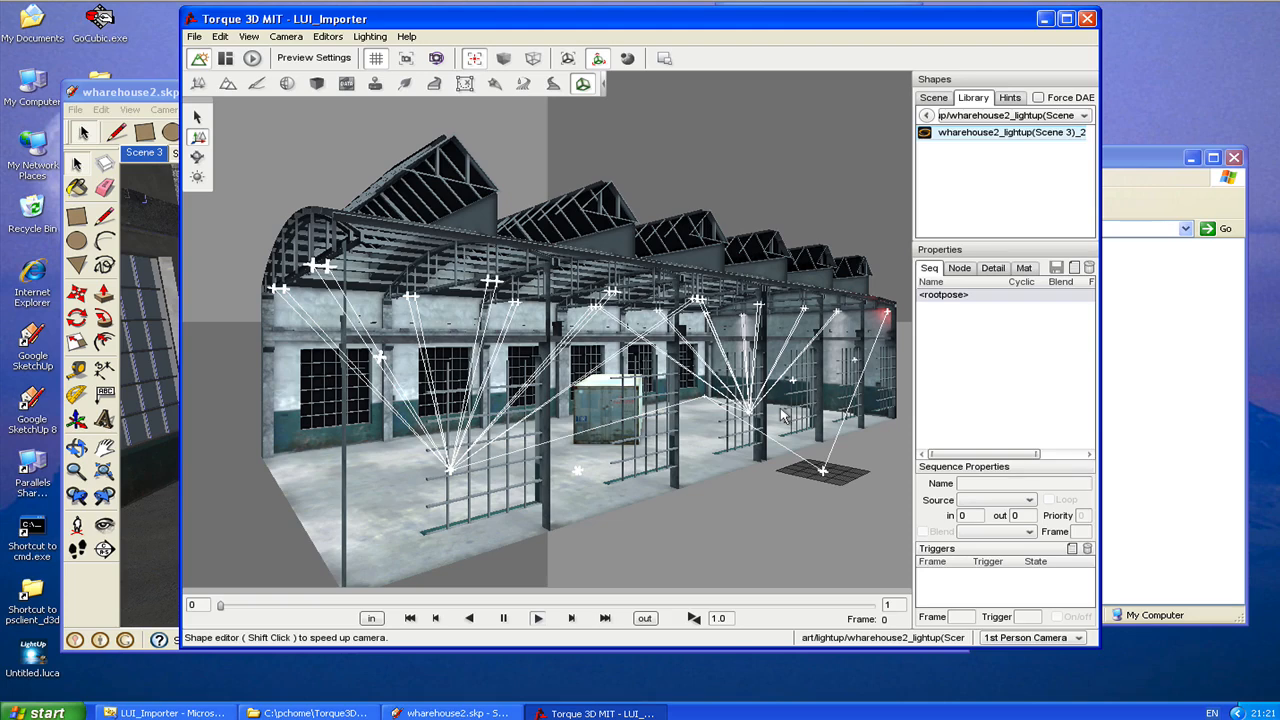
mouse_move(363, 185)
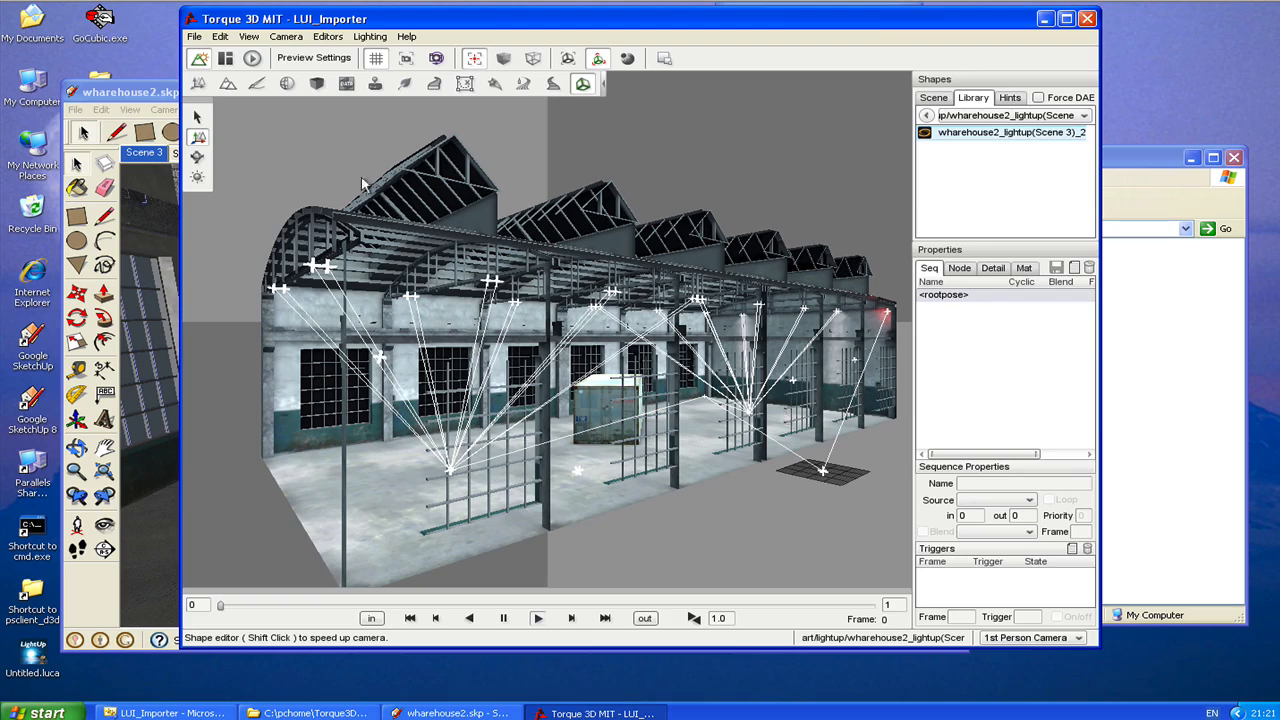
mouse_move(198, 83)
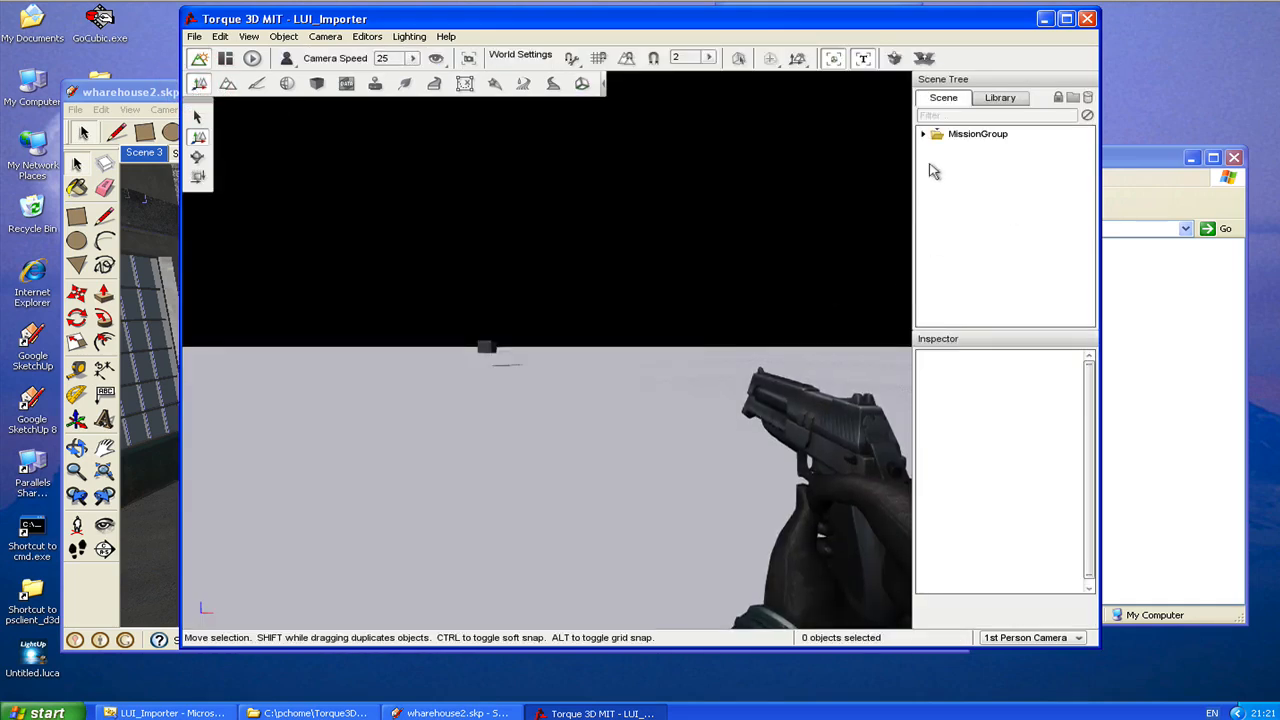
- Expand MissionGroup and add the warehouse .dae from the Library's Meshes as TSStatic
left_click(923, 133)
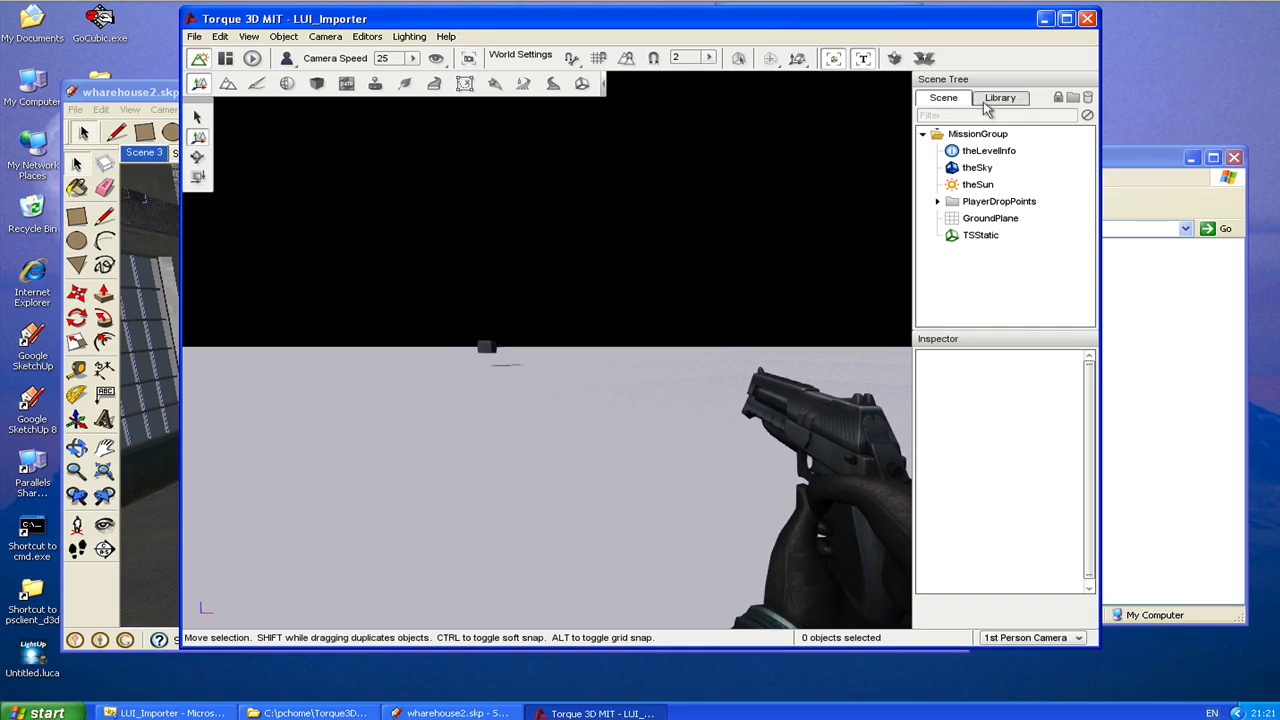
left_click(1000, 97)
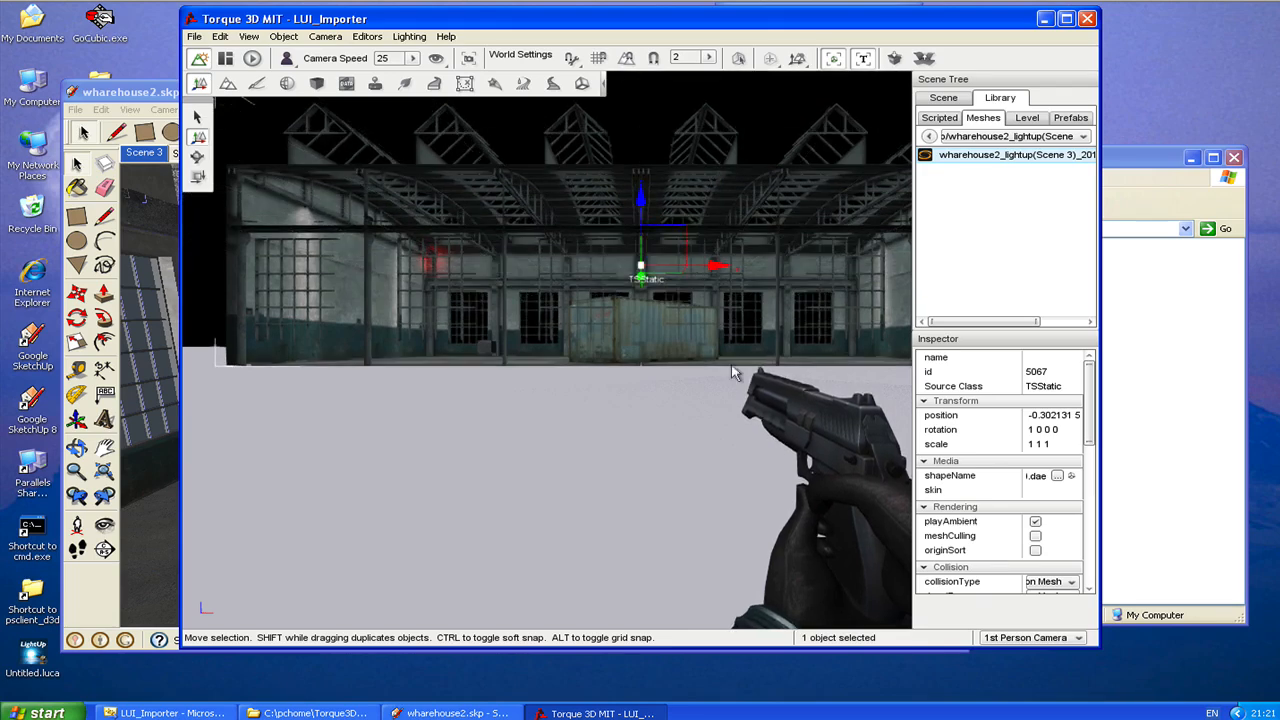
mouse_move(928, 222)
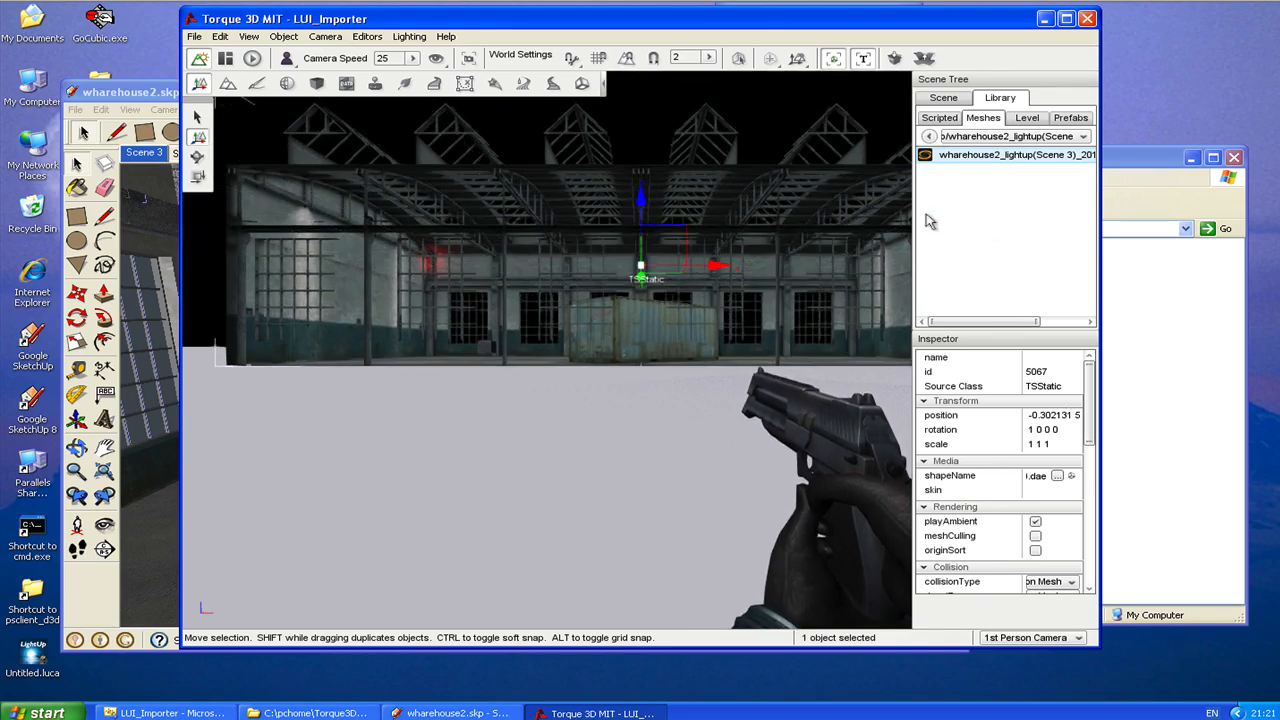
- Select theSun and toggle its representedInLightmap option off and back on
left_click(943, 97)
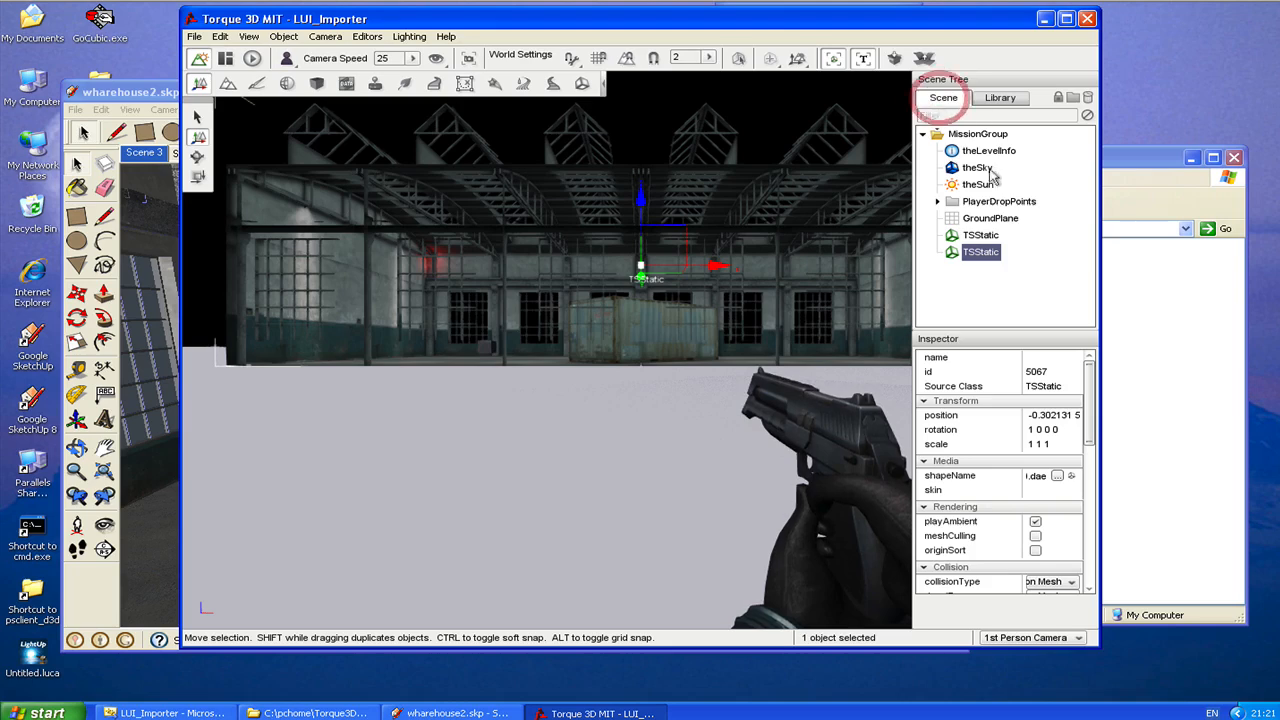
left_click(977, 184)
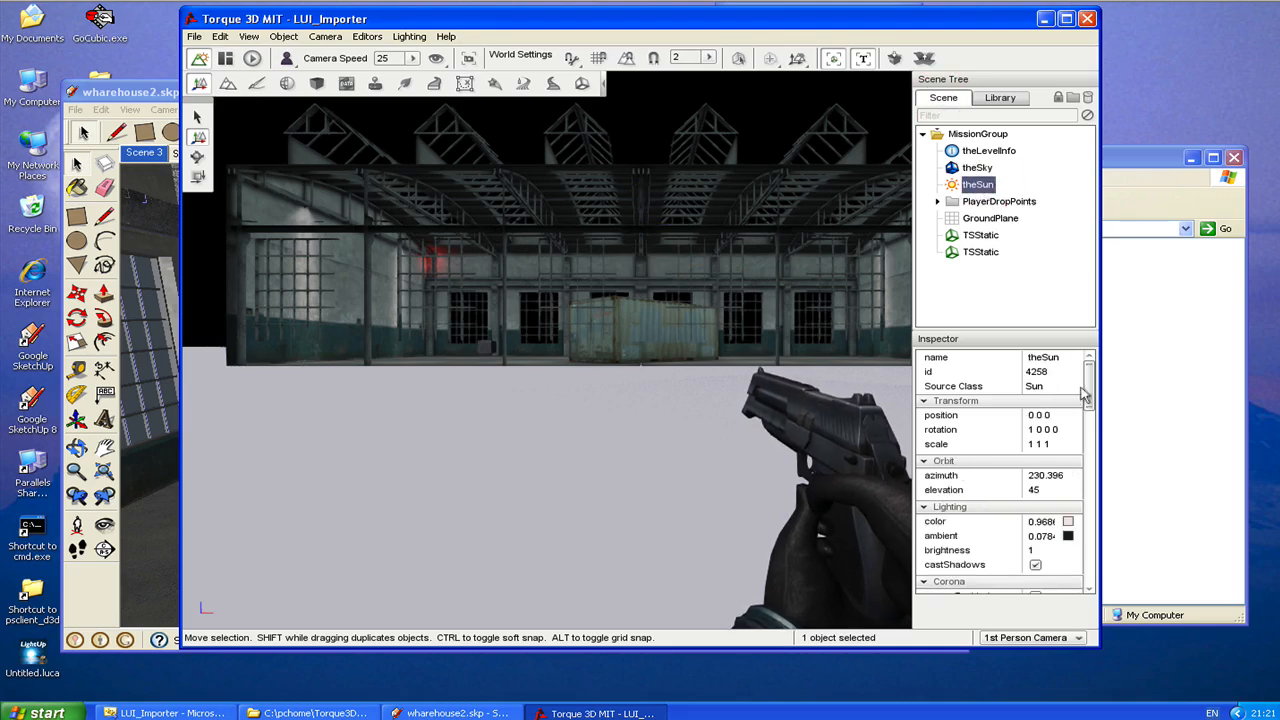
scroll("down", 3)
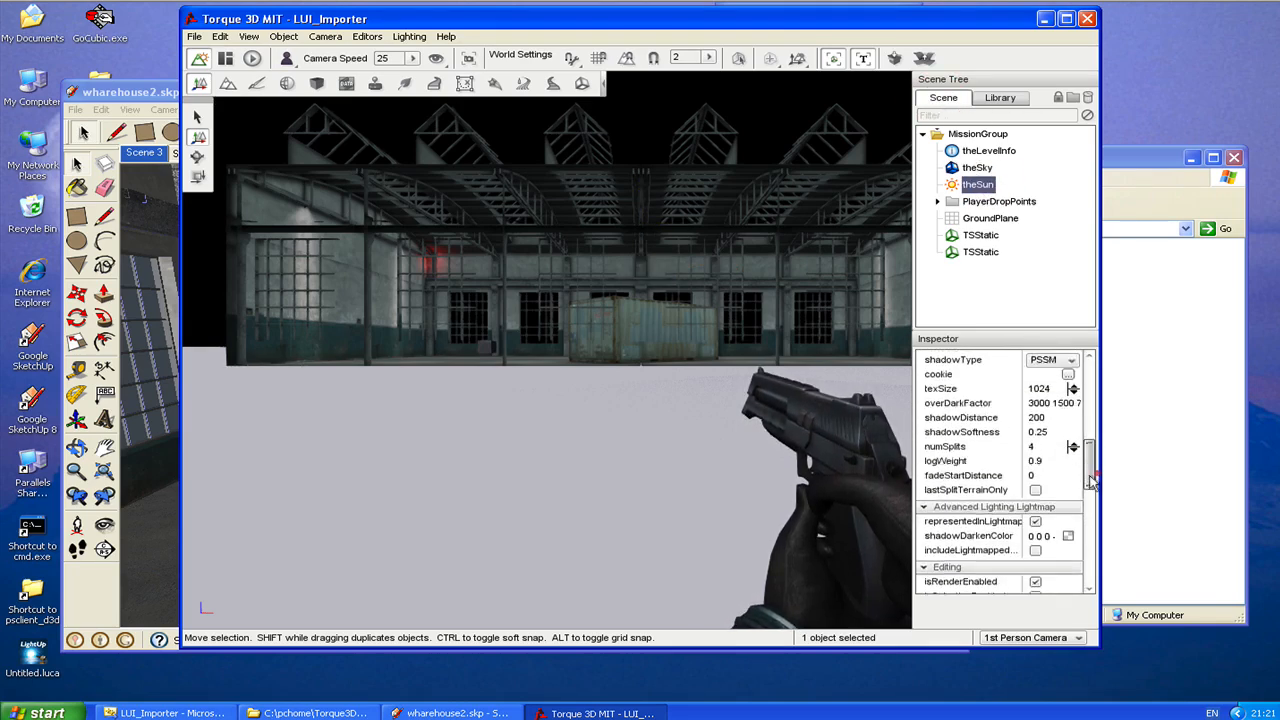
scroll("down", 3)
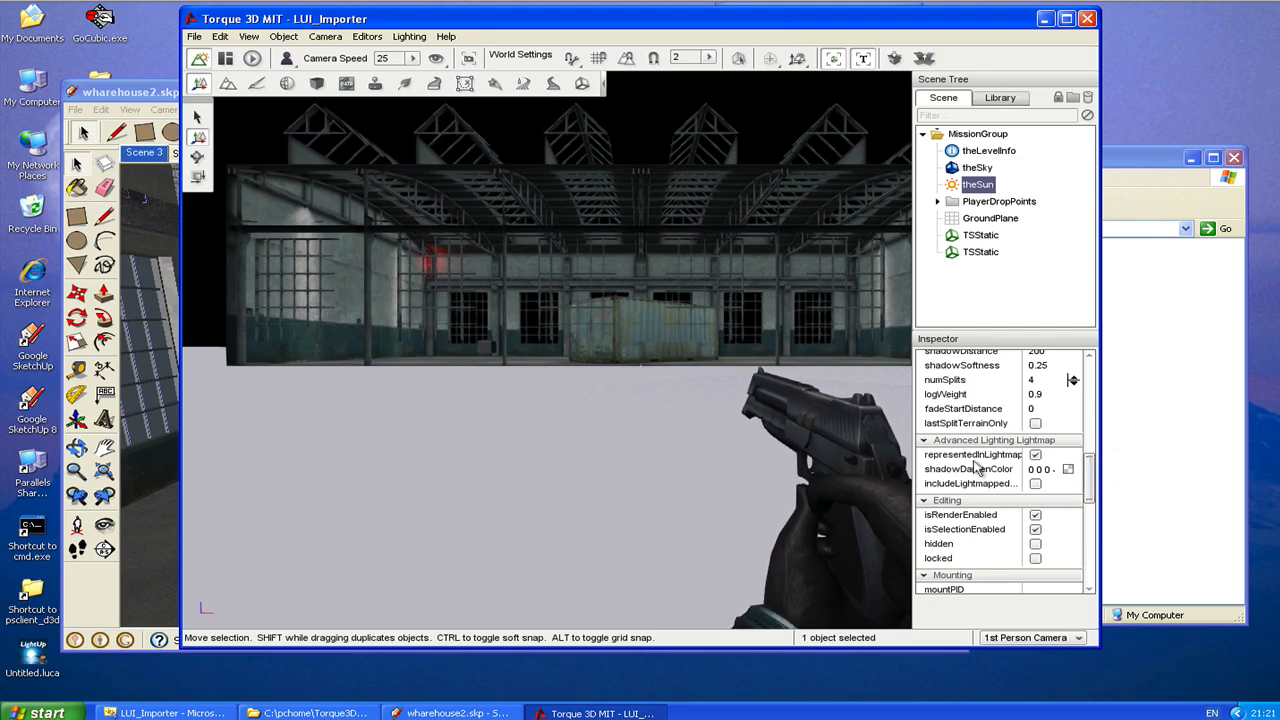
left_click(1035, 455)
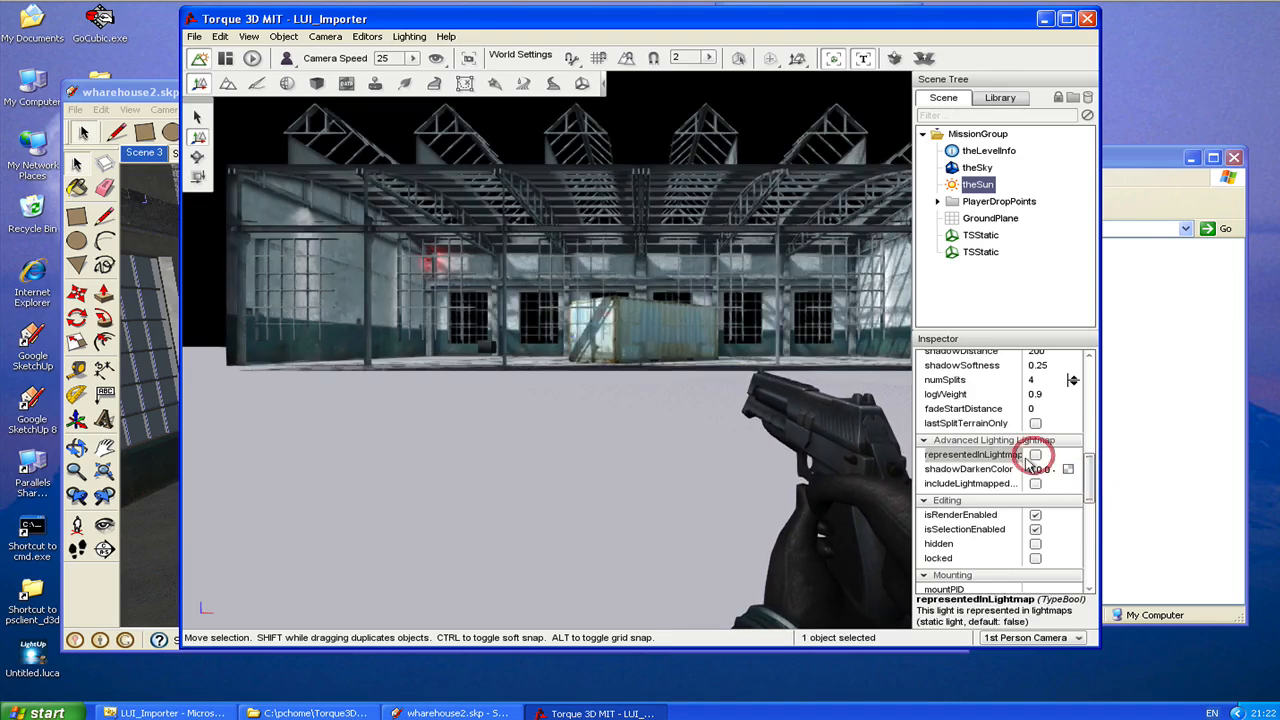
left_click(1035, 454)
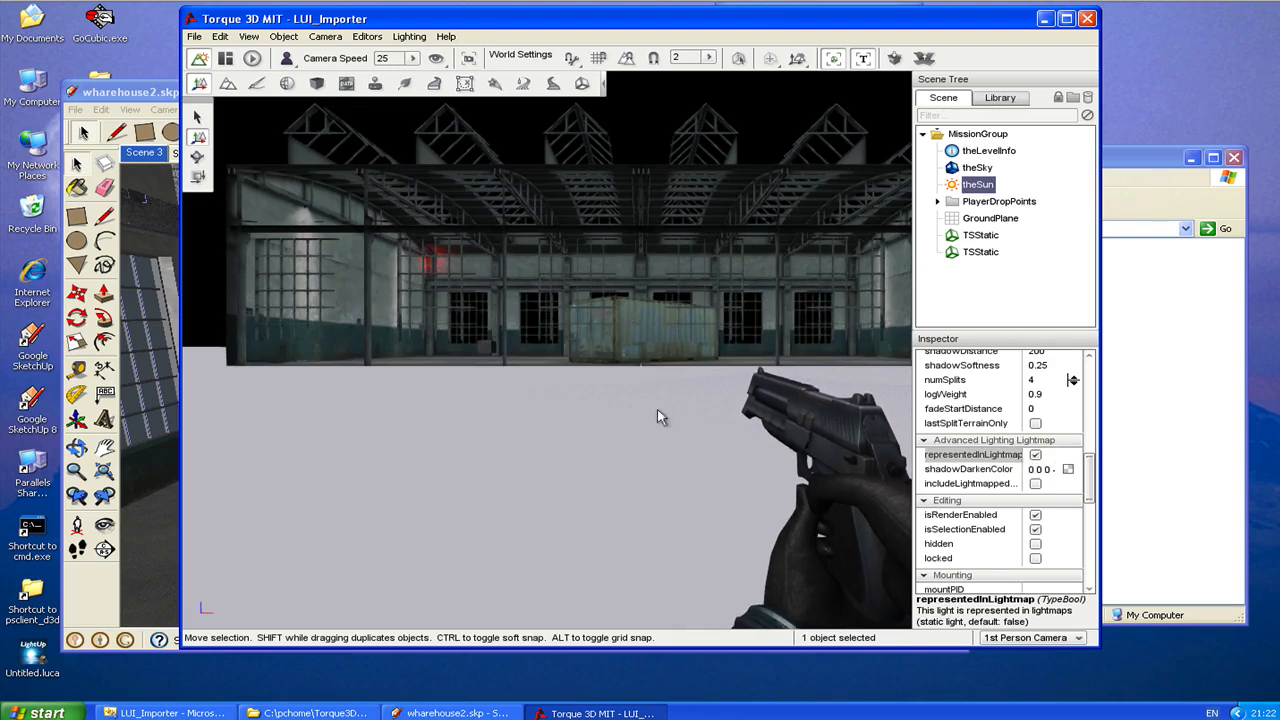
mouse_move(655, 415)
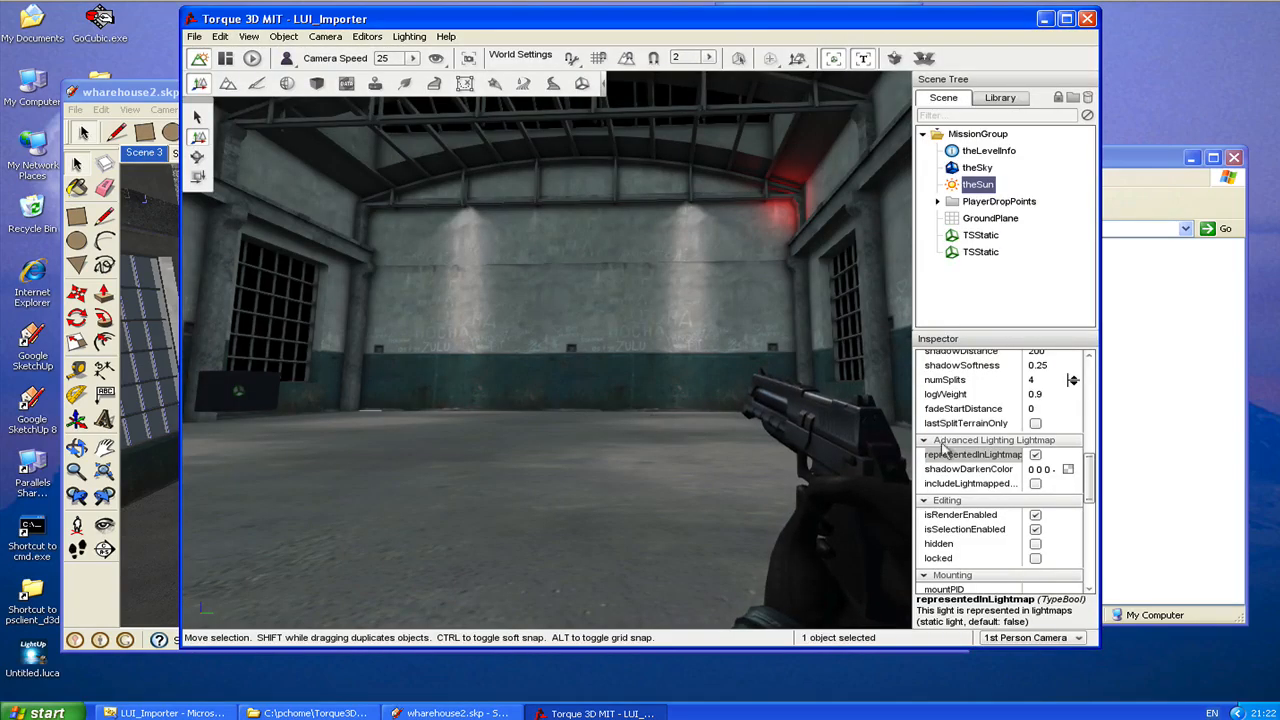
- Select the second TSStatic warehouse object and list its collisionType options in the Inspector
left_click(981, 251)
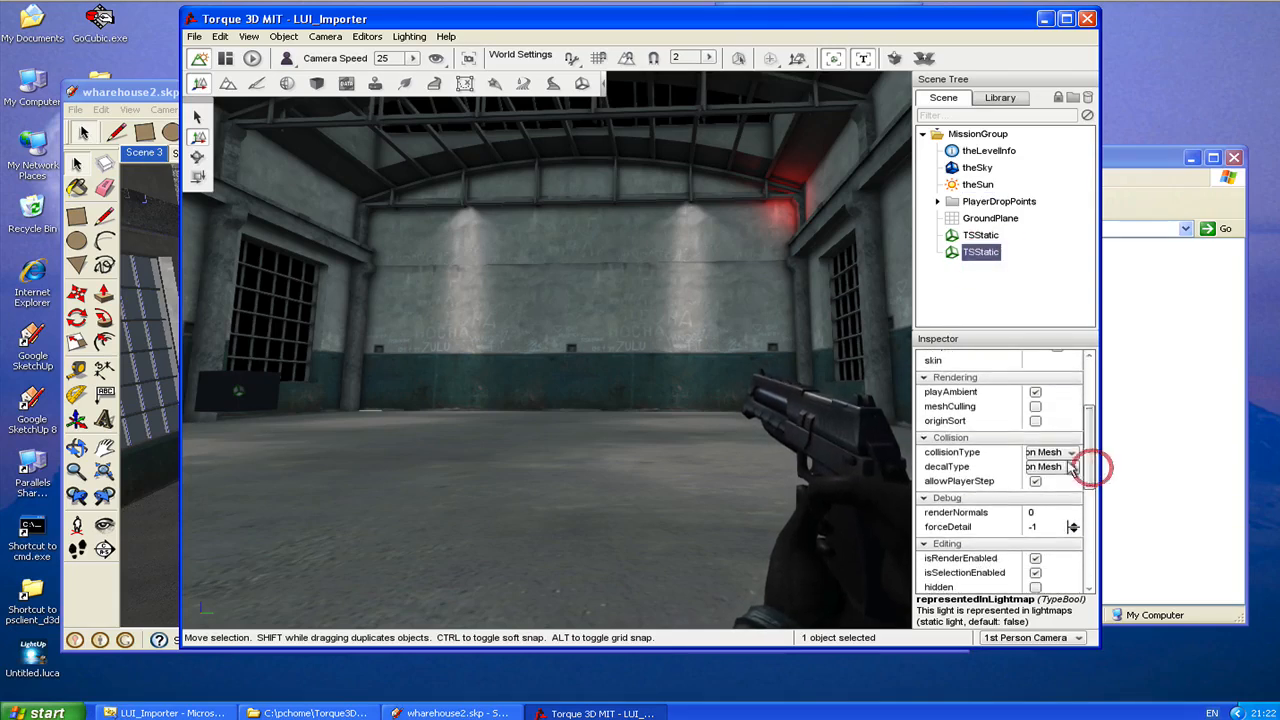
left_click(1073, 452)
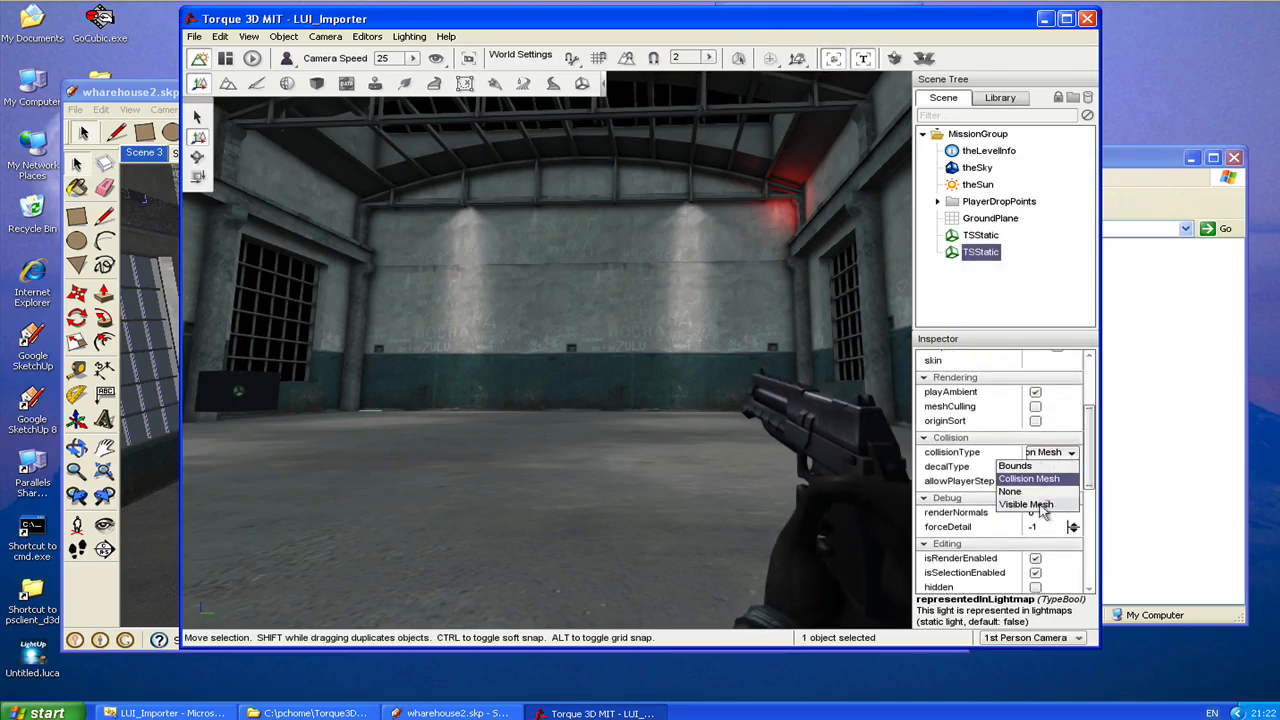